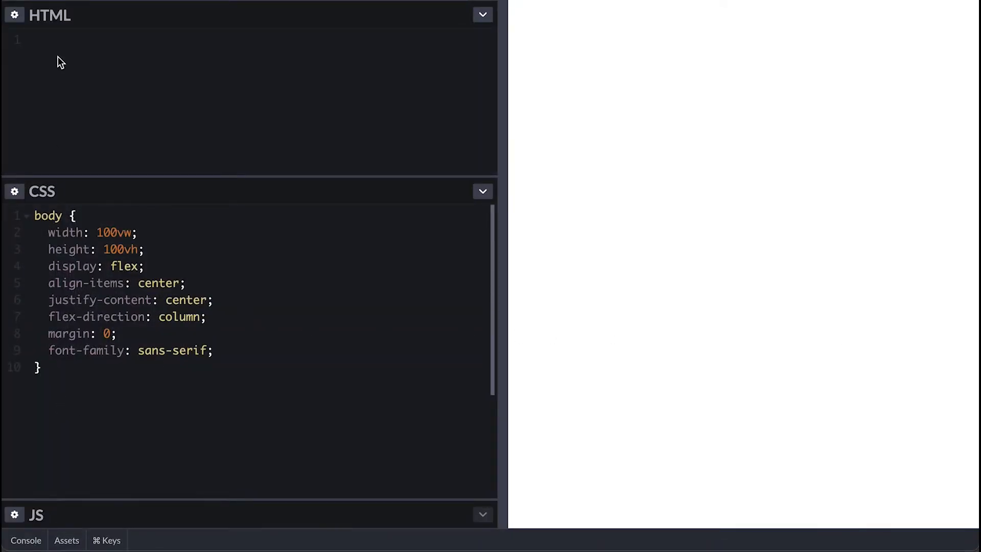
- Write the Emmet markup for .progress-indicator with a strong 'Uploading File...' label, a 0% span and a progress bar
type(".progre")
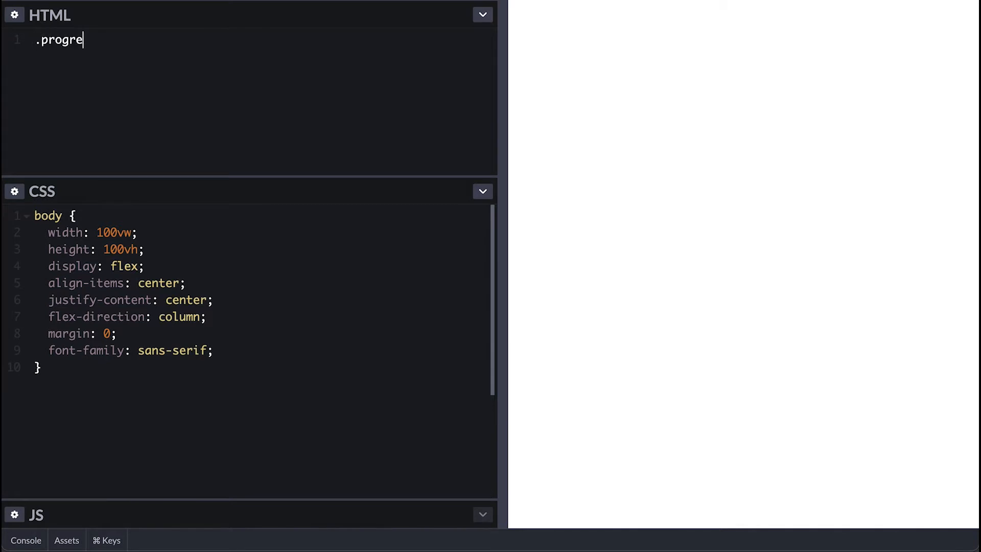
type("ss-indicator>p>stron")
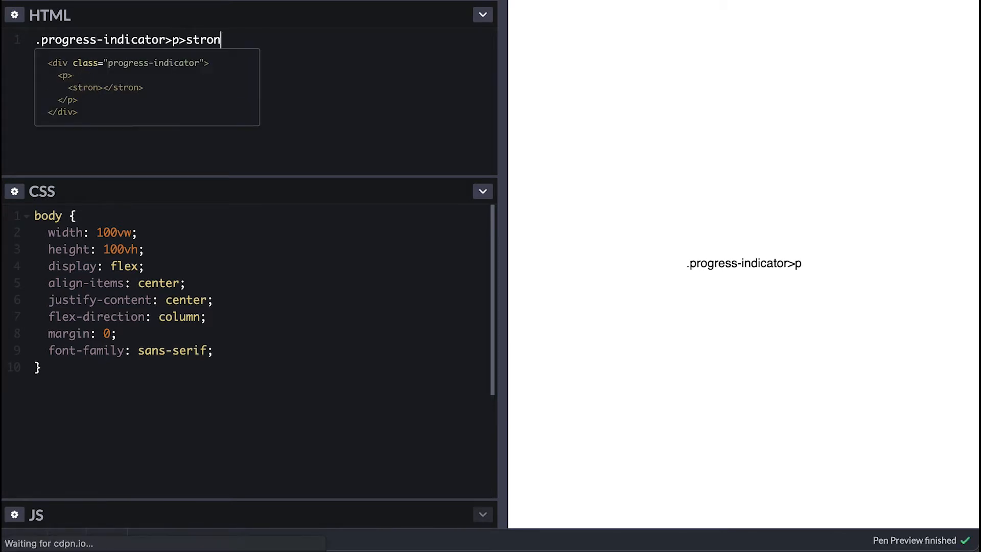
type("g{Uploading File}")
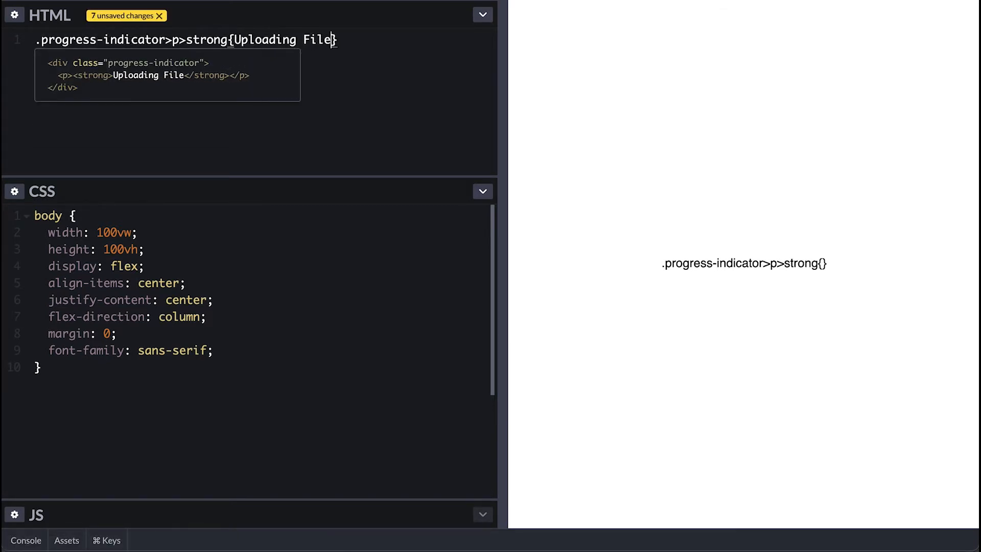
type("...}+span{0%")
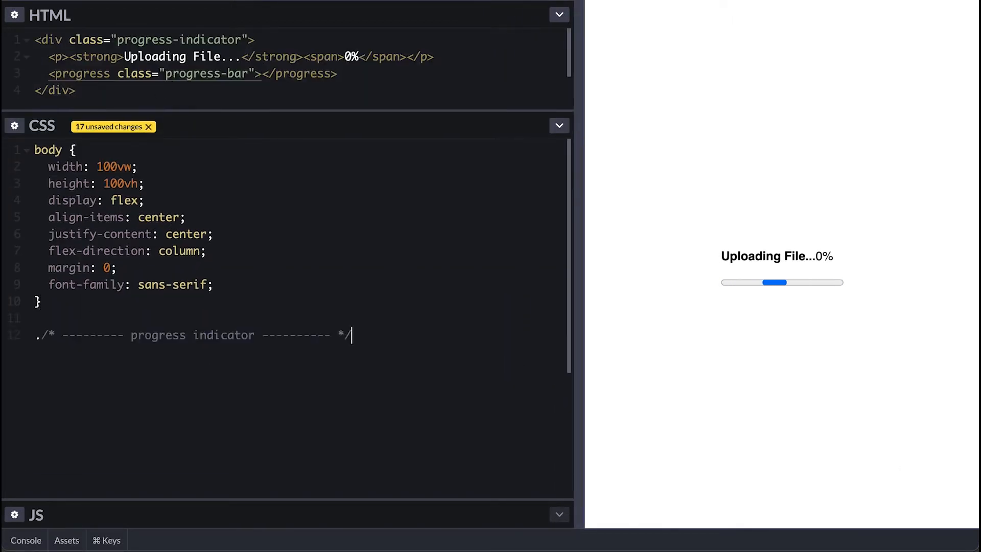
- Style .progress-indicator at 300px wide and its label row as flex, space-between, 14px, #555 text
type(".progress-indis")
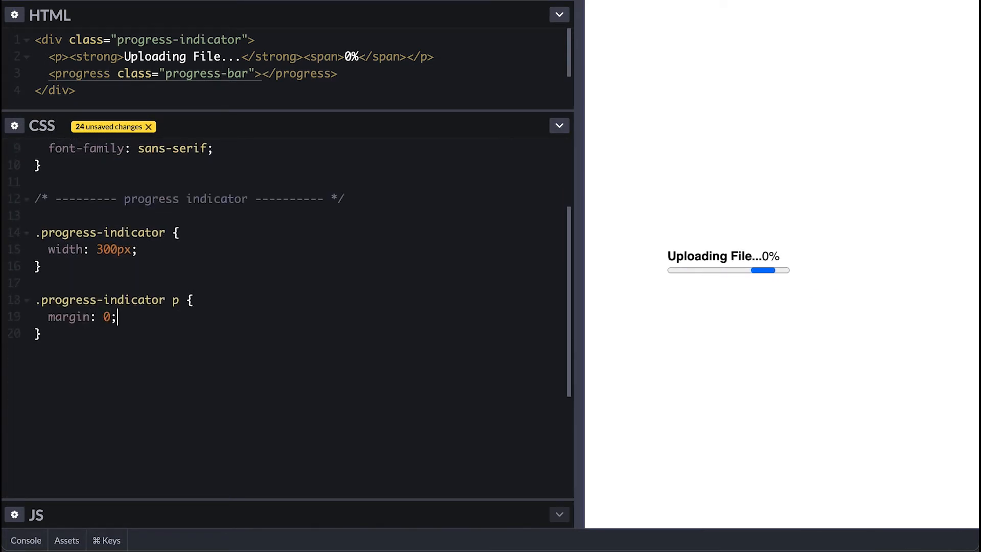
type("line-height: 100%;")
type("justify-content: space-between;")
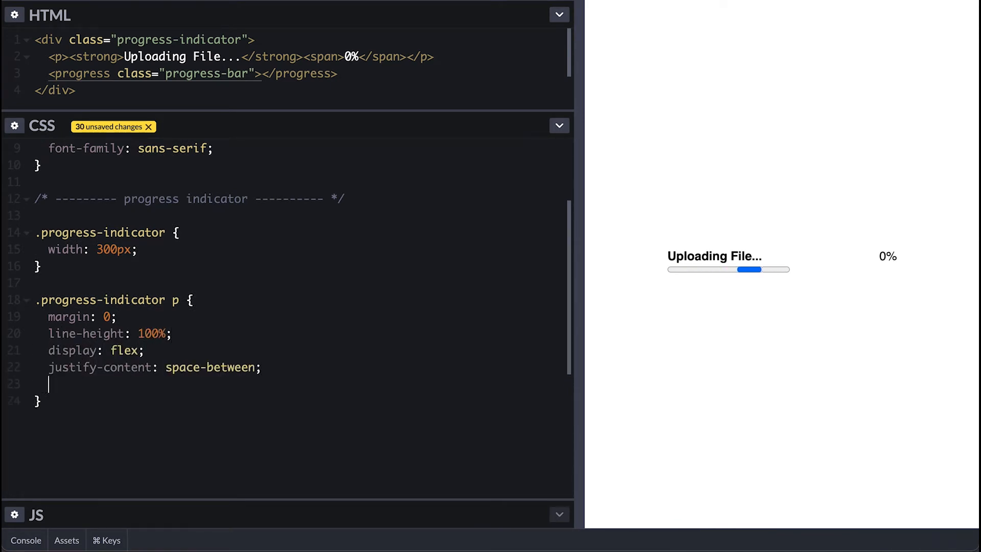
type("font-size: 14px;")
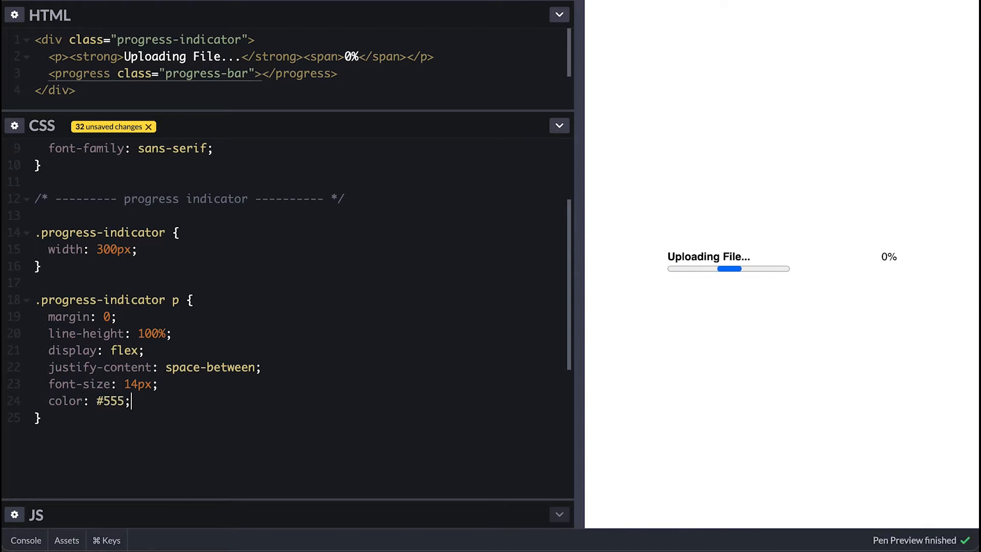
type(".progress-bar {")
type("-webkit-appear")
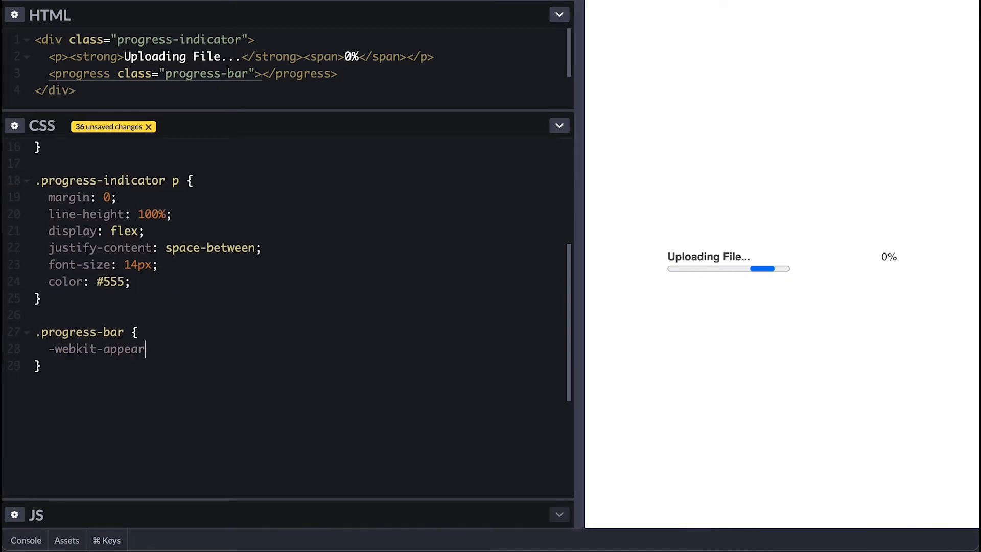
- Reset .progress-bar appearance and make it a 4px-high, 2px-rounded, overflow-hidden line
type("ance: none;")
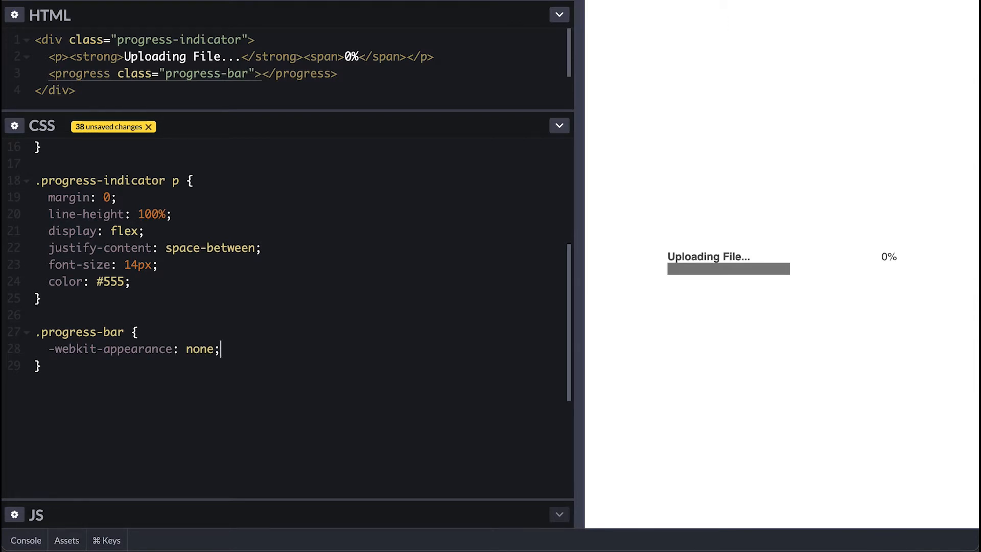
type("max")
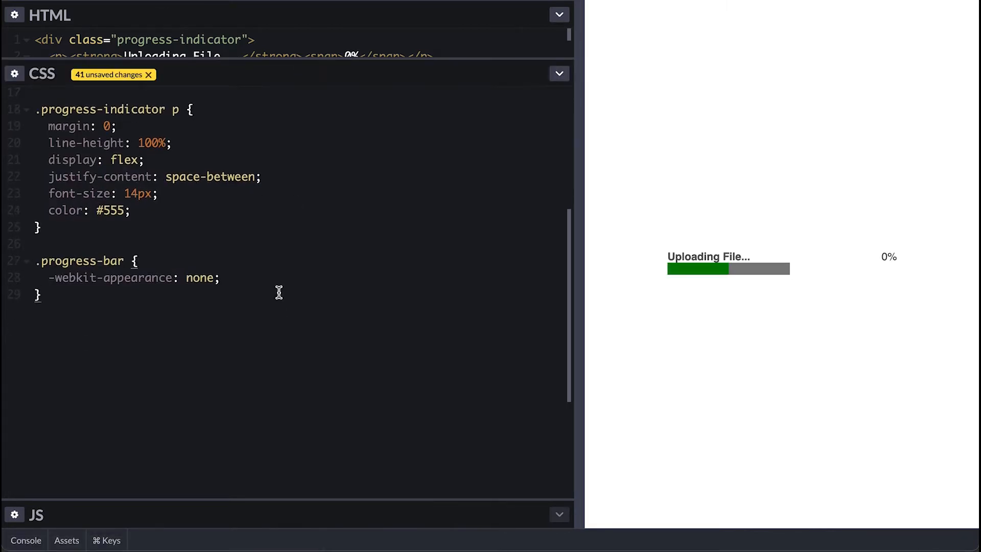
type("-moz-appearance: none;")
type("ove")
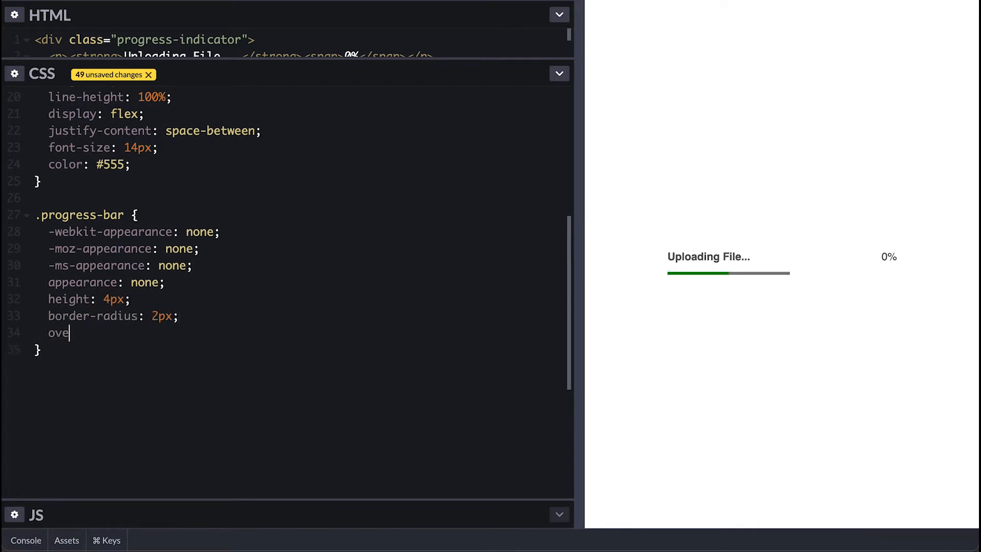
type("rflow: hidden;")
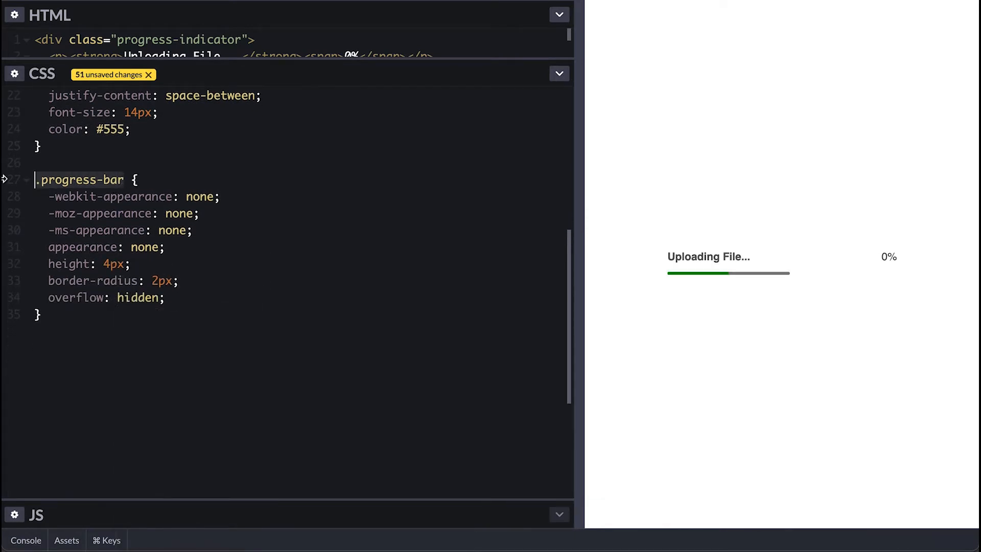
- Colour the webkit progress track #ddd and value #222, and set the bar width to 100%
type(".progress-bar::-webkit-progress-bar {}")
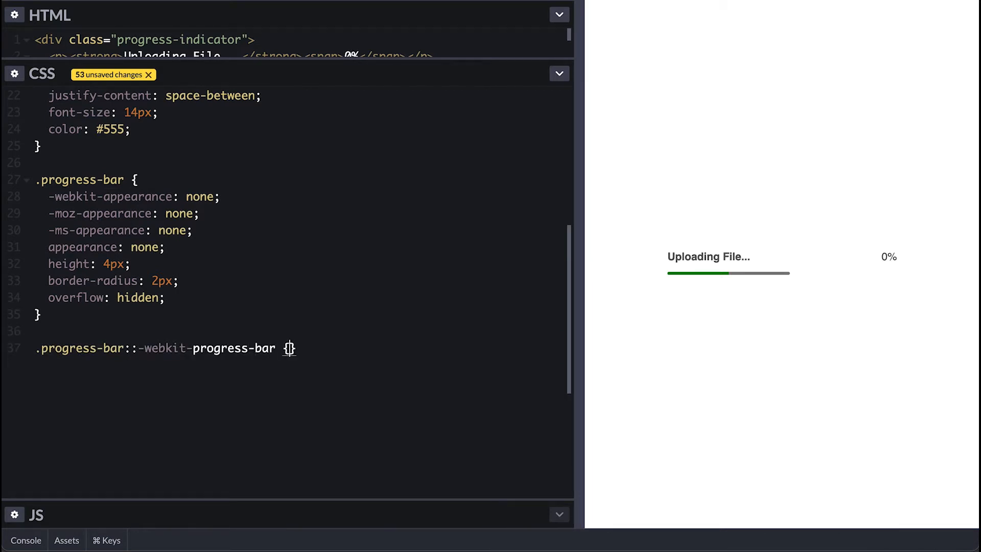
type("ba")
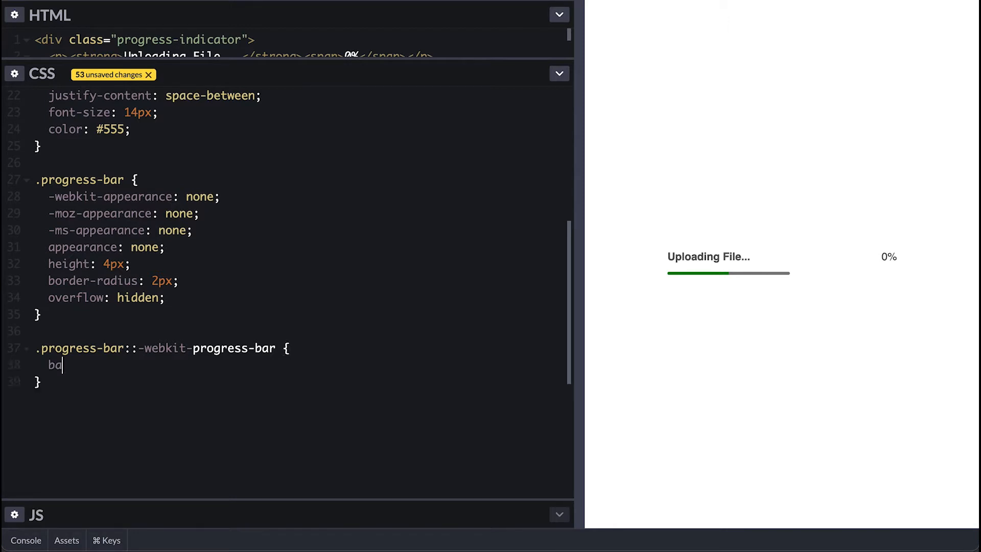
type("background: #ddd;")
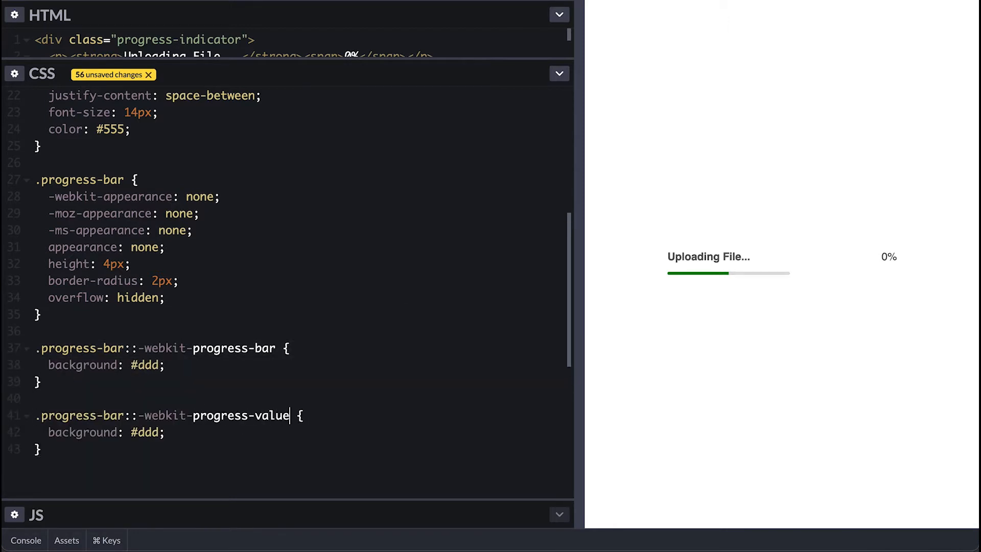
type("222")
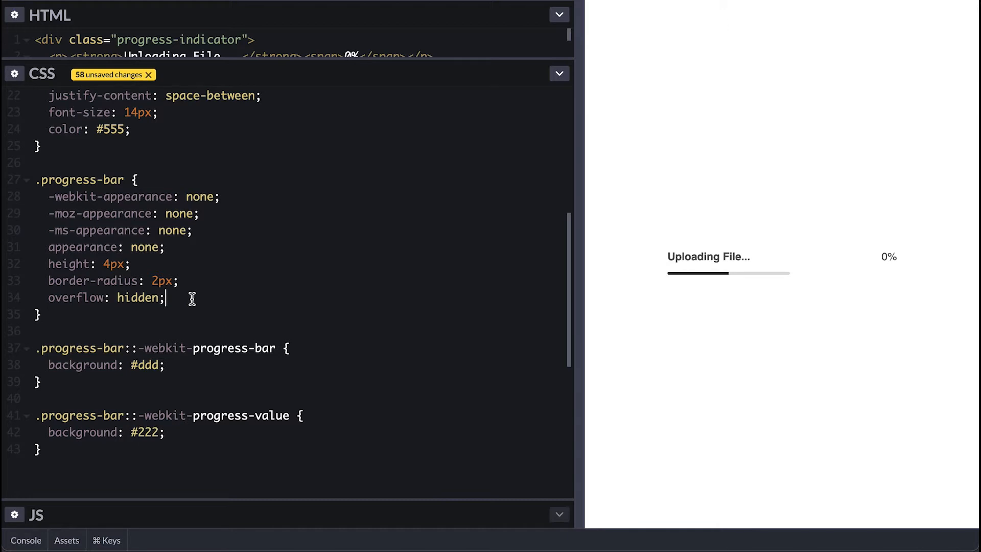
type("widthL=: 100")
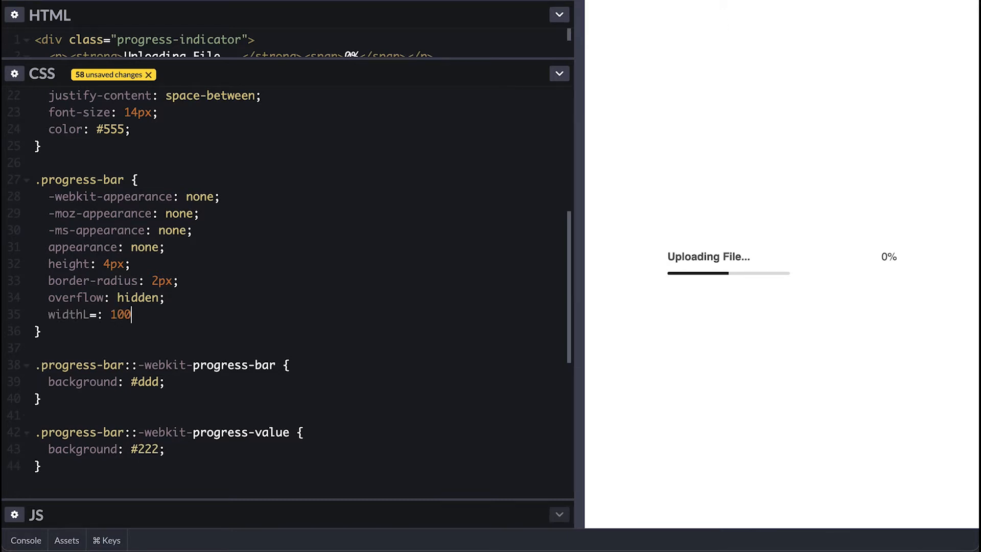
type("width: 100%;")
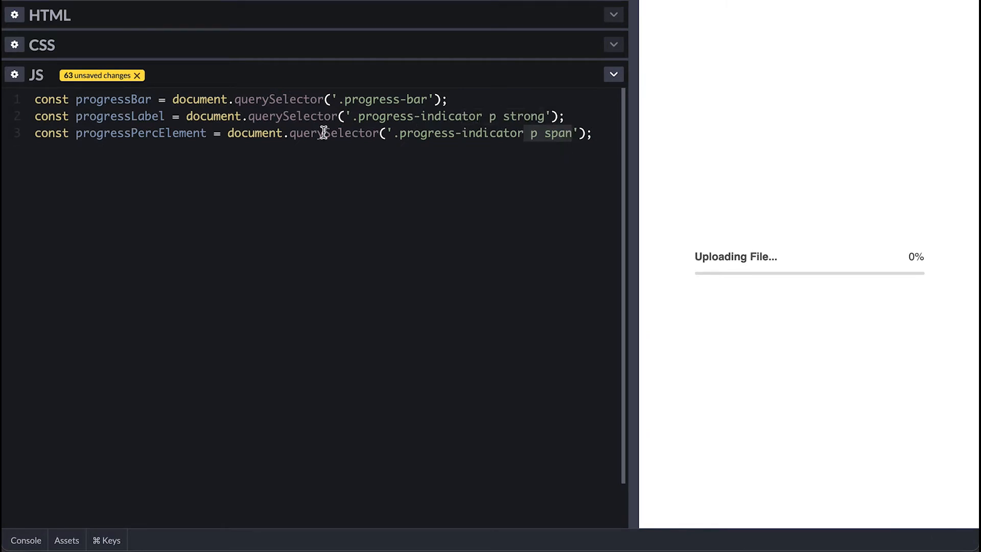
- Write a load(perc = 0) function that sets the bar value and the rounded percentage text
type("function load(perc = 0) {")
type("progressPercElement.textContent = `${Math.floor(")
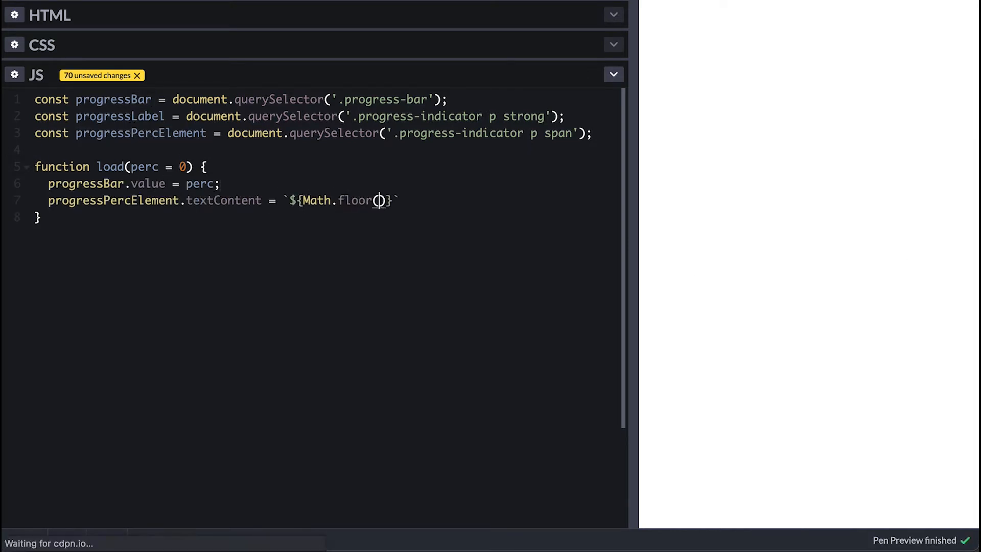
type("perc)}%`;")
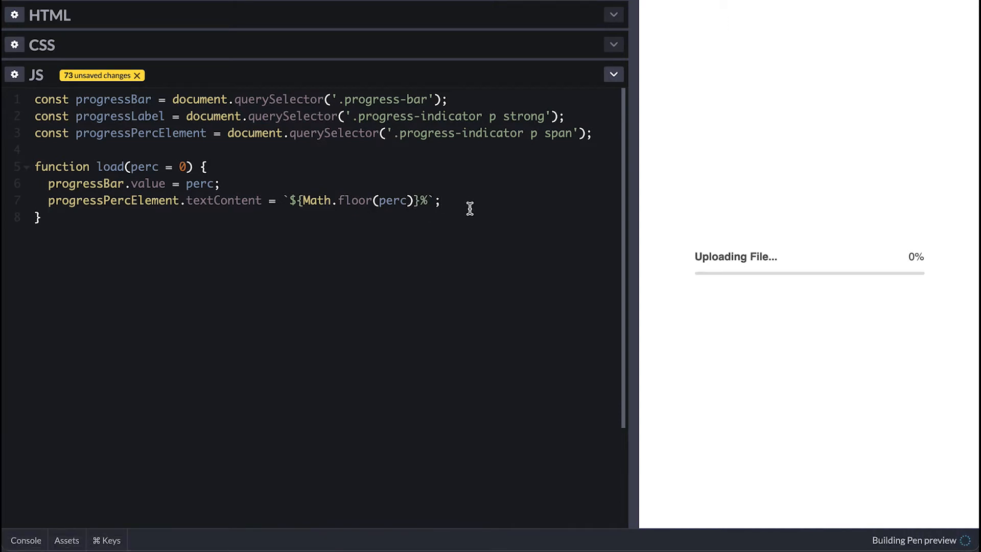
- Loop load via requestAnimationFrame while perc < 100, otherwise set the label to 'Completed'
type("if(perc < 100)")
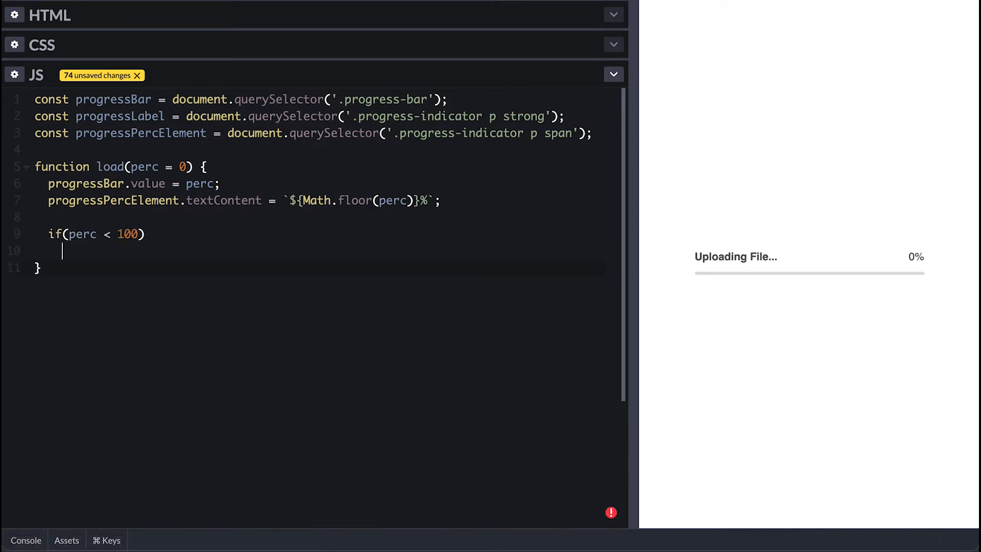
type("requestAnimationFrame()")
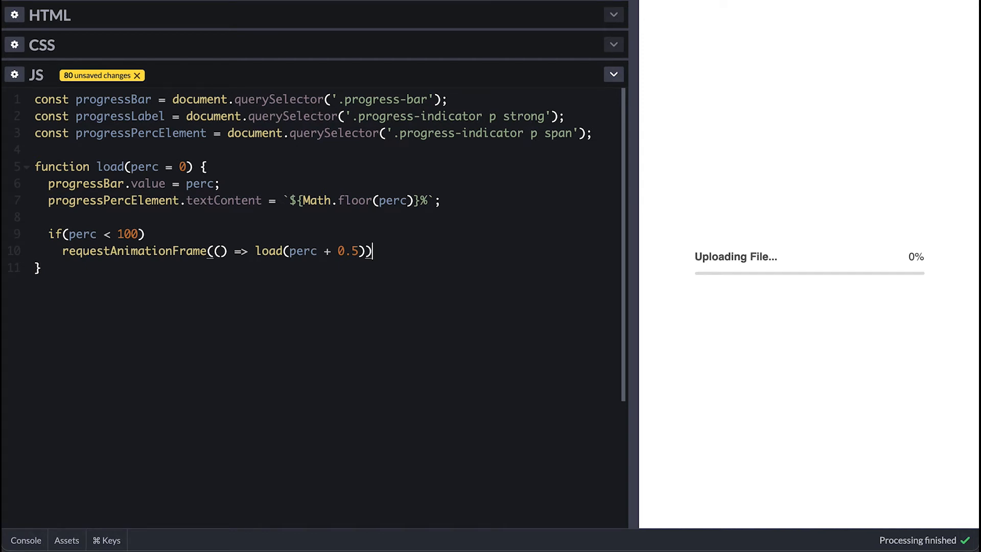
type("else {")
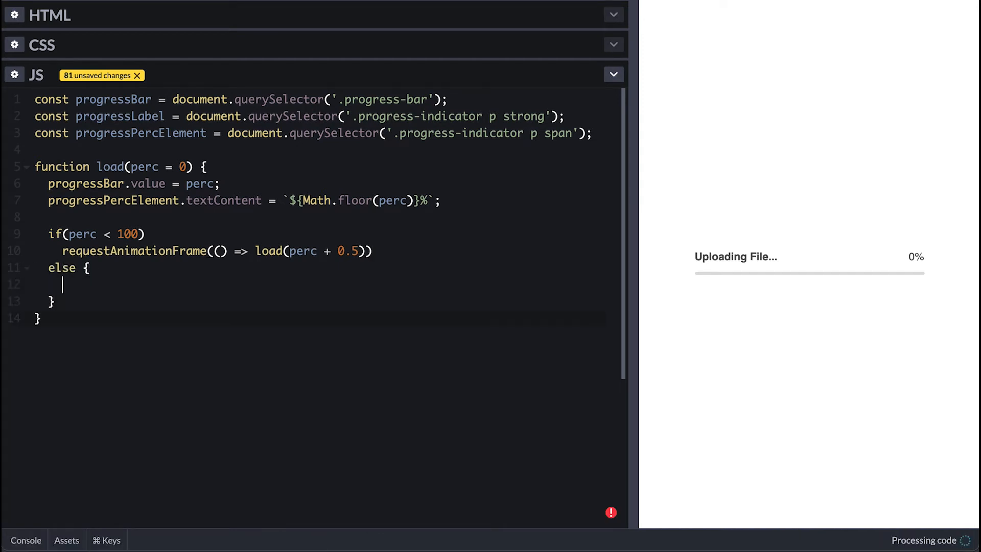
type("progressLabel.textContent = 'Completed'")
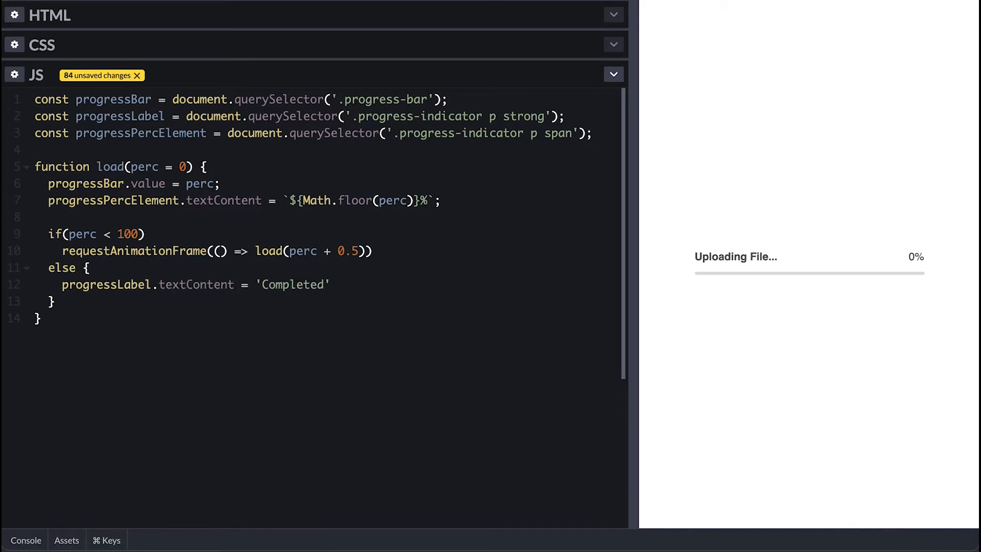
- After a 2000ms timeout reset the label to 'Uploading File...' and restart load
type("setTimeout(() => {")
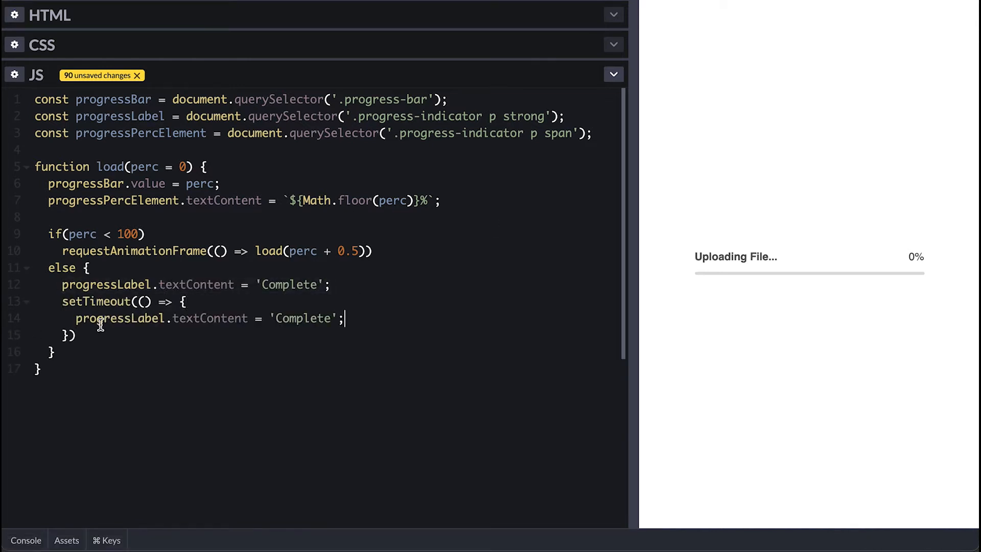
type("Uploading File...")
left_click(68, 334)
type(", 2000")
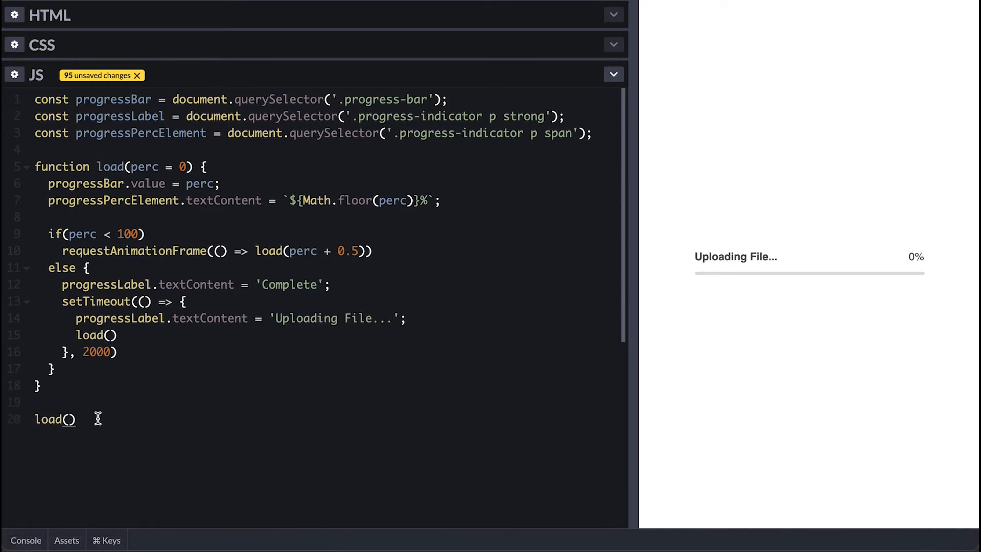
type(";")
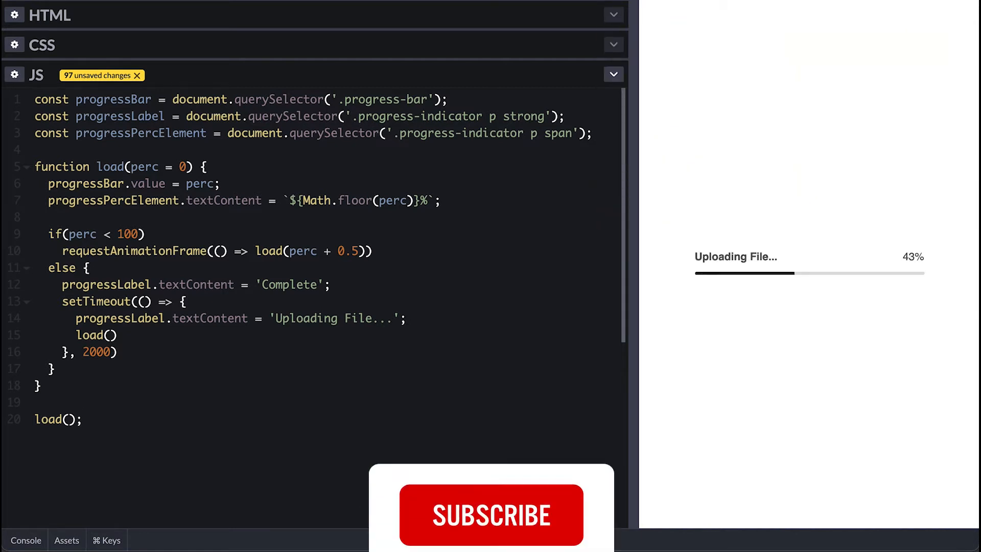
- Comment out the upload indicator markup in the HTML panel, clearing the preview
left_click(491, 515)
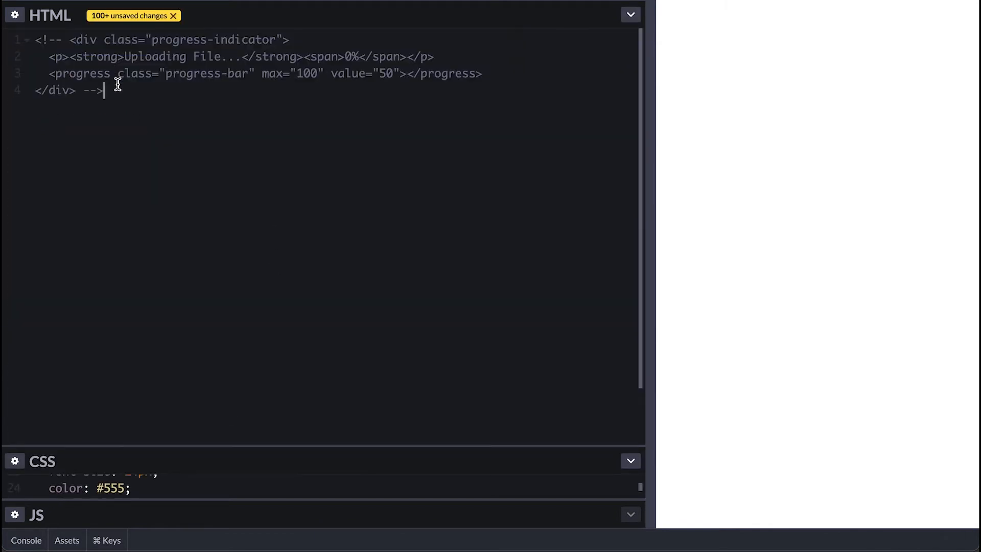
- Expand .progress-header>p*5>span.step{$}+strong{Some Label} into five numbered steps with labels
type(".progress-header")
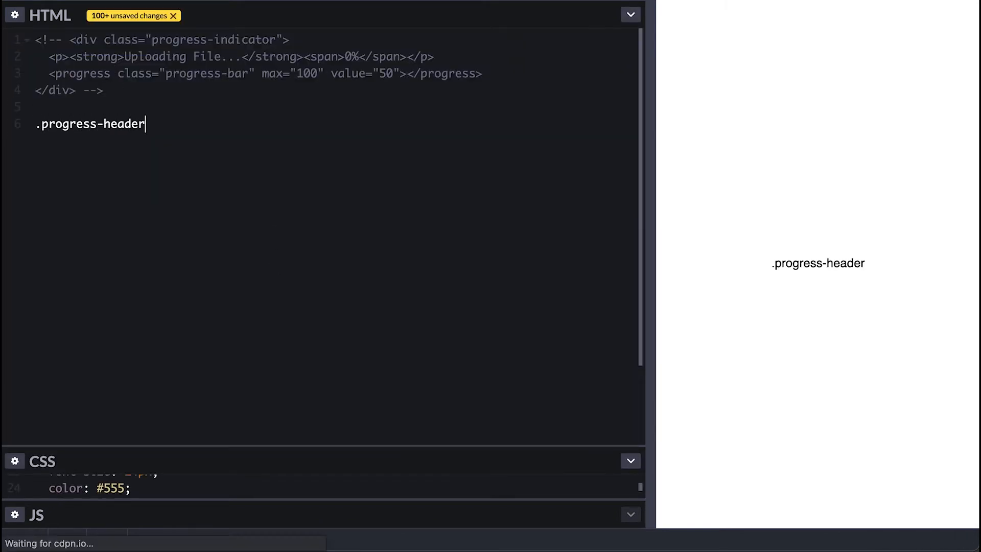
type(">p*")
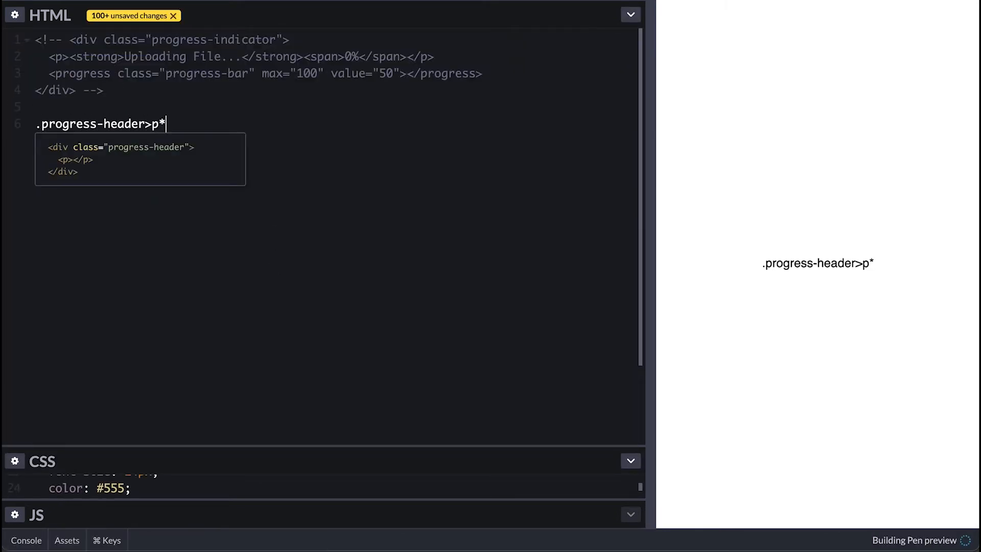
type("5>span.ste")
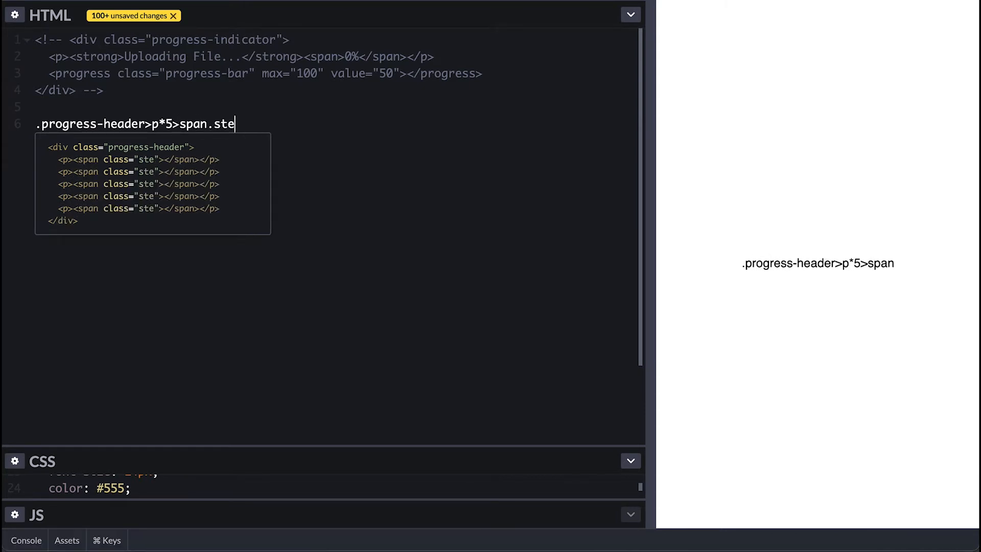
type("p{$}")
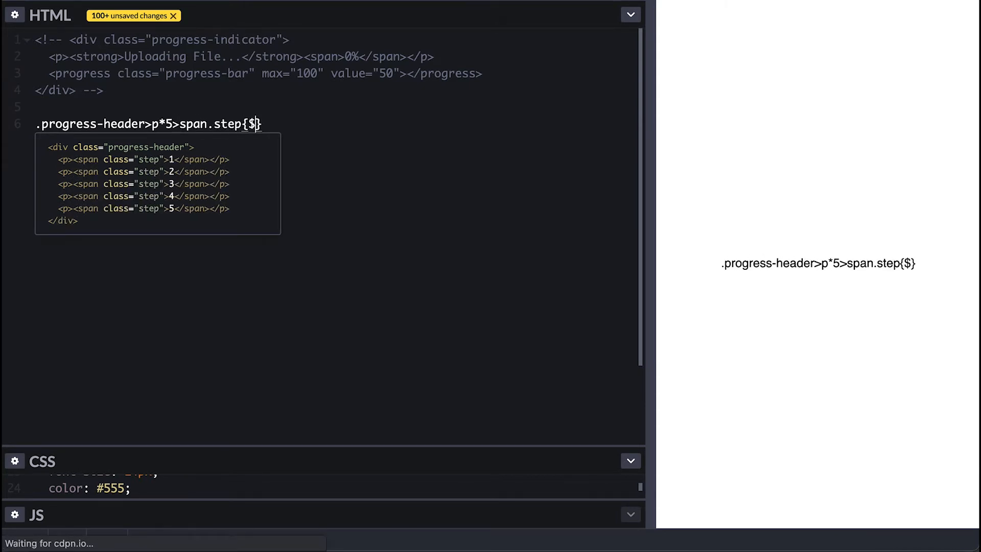
type("+strong")
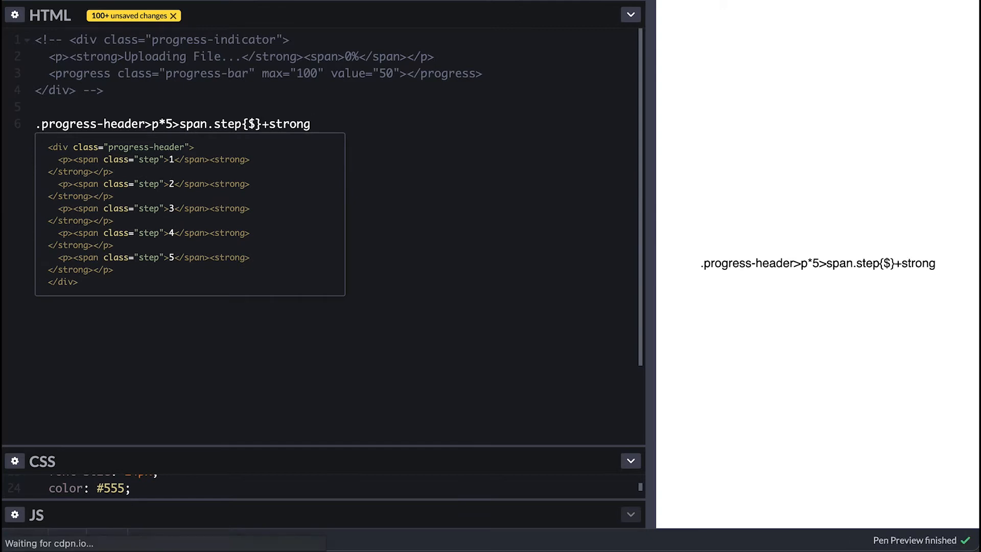
type("{Some Label}")
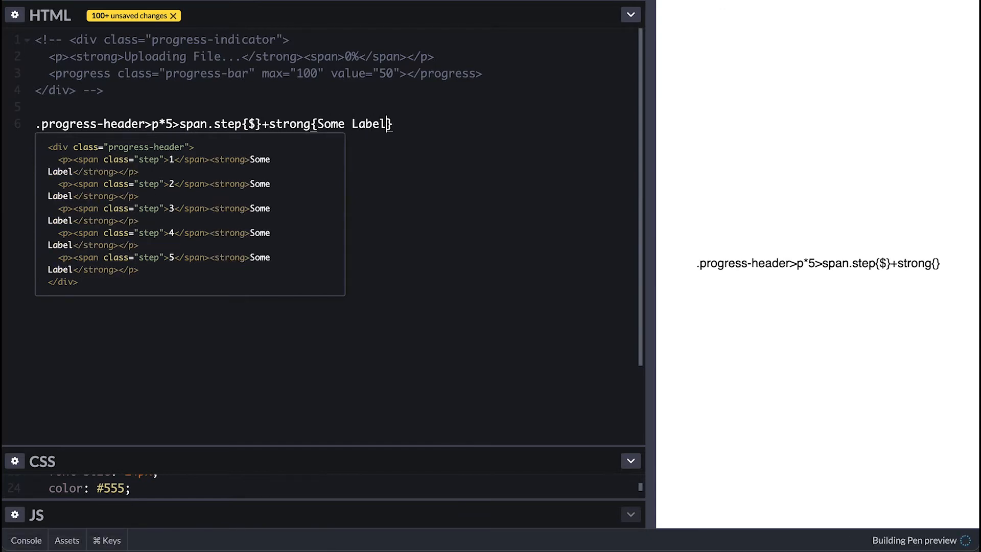
key("Tab")
type("width: 650px;")
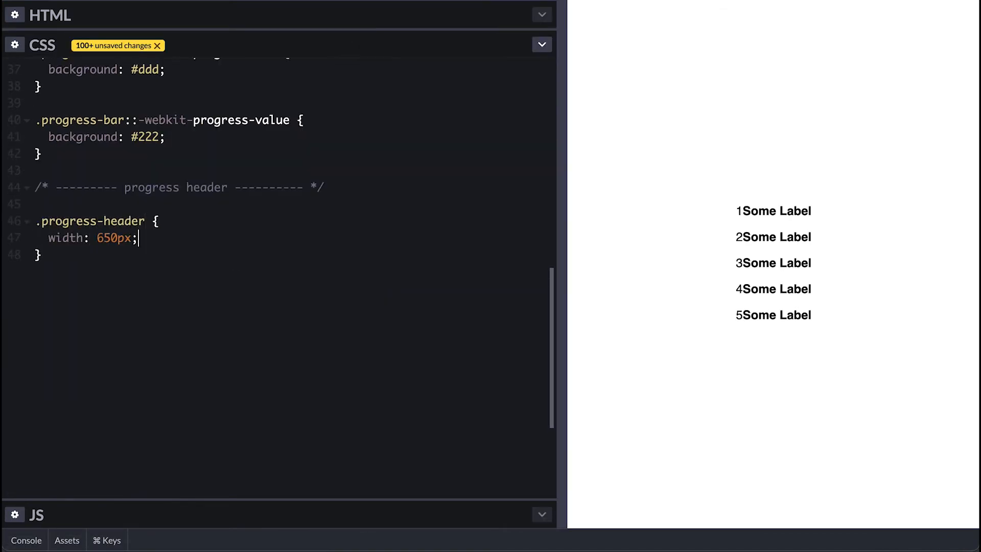
- Make .progress-header a 20px-tall #ddd flex row with space-between, and zero the paragraph margins
type("height: 20px;")
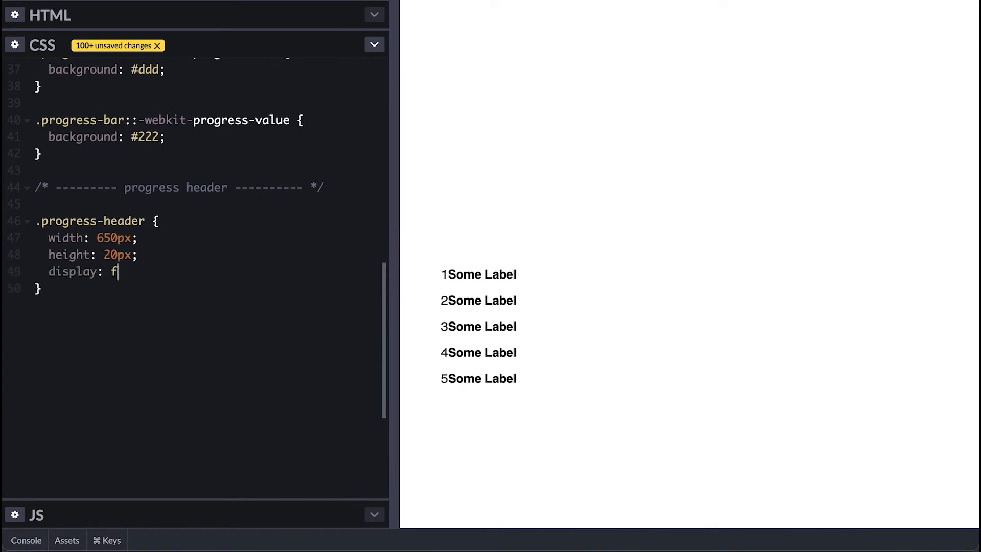
type("lex;")
type("position: relative;")
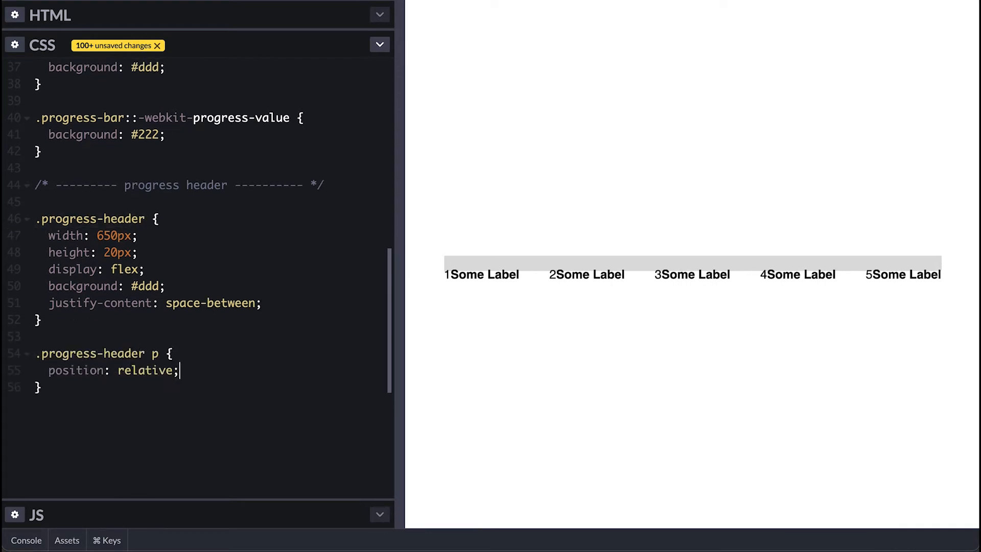
type("margin; 0;")
type("border-radius: 50%;")
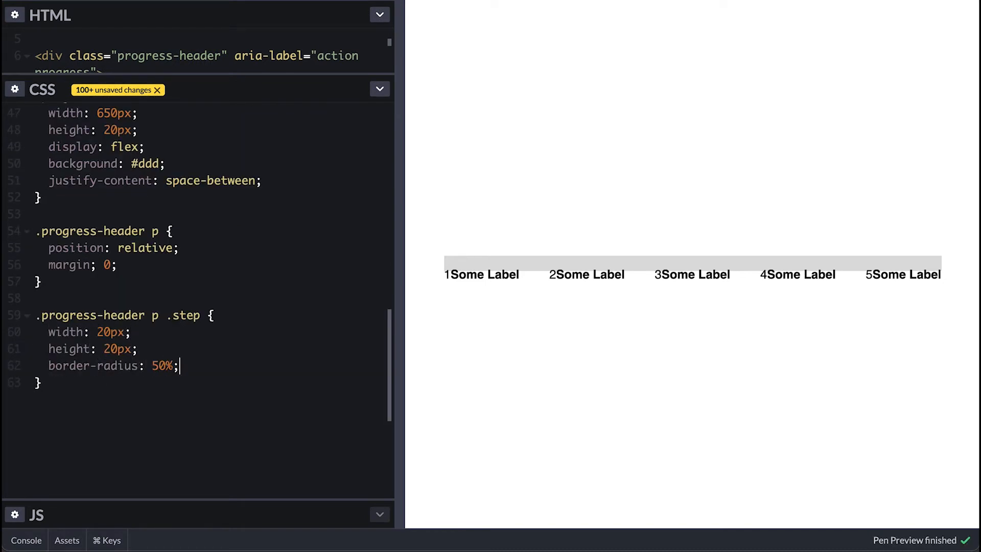
- Style .step as 20px round flex circles with a 1px solid #9c27b0 border
type("display: flex;")
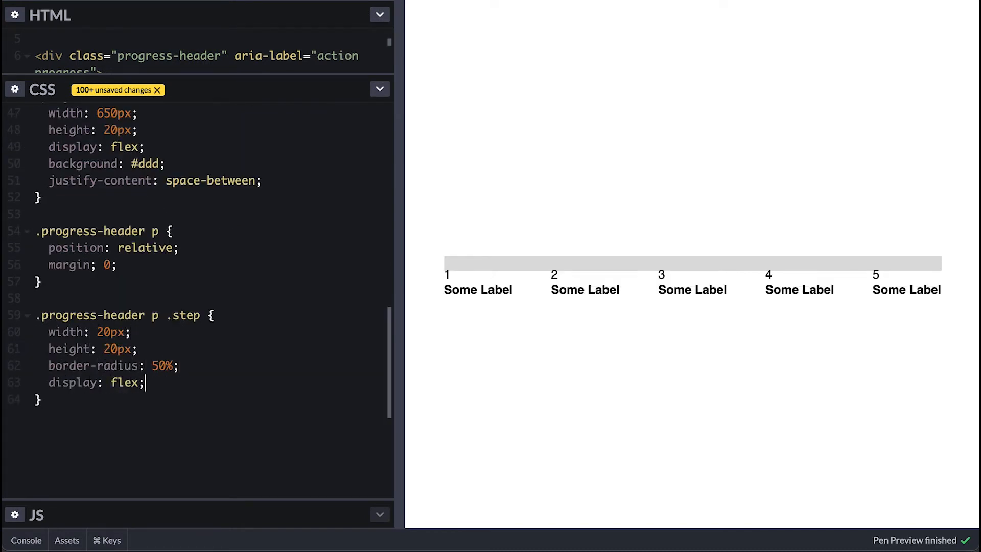
type("background: #90")
type("border:")
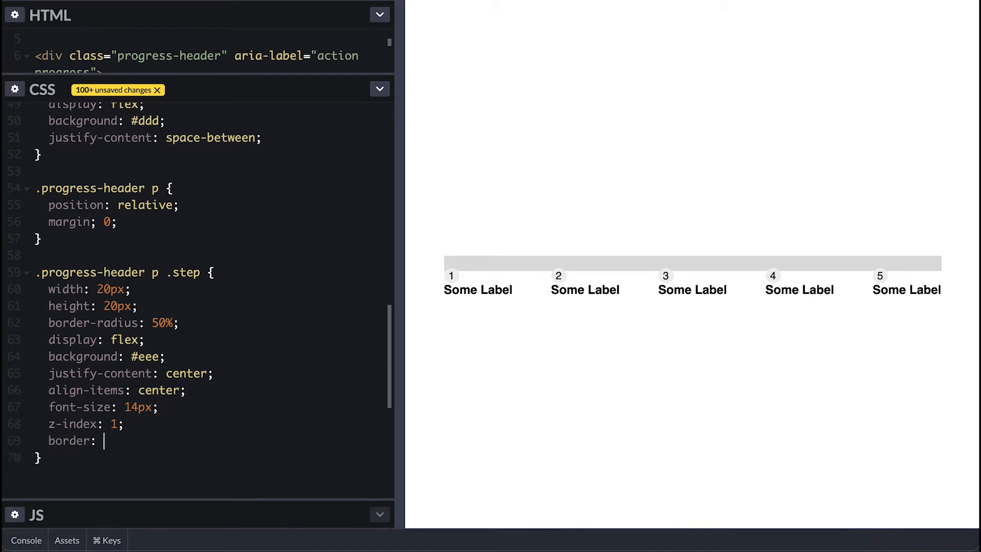
type("1px solid #")
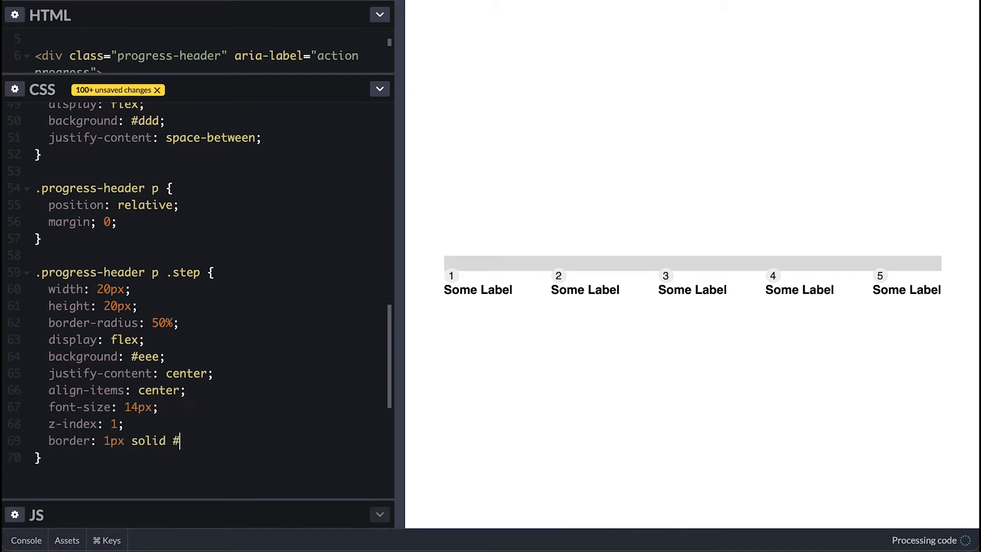
type("9c27b0")
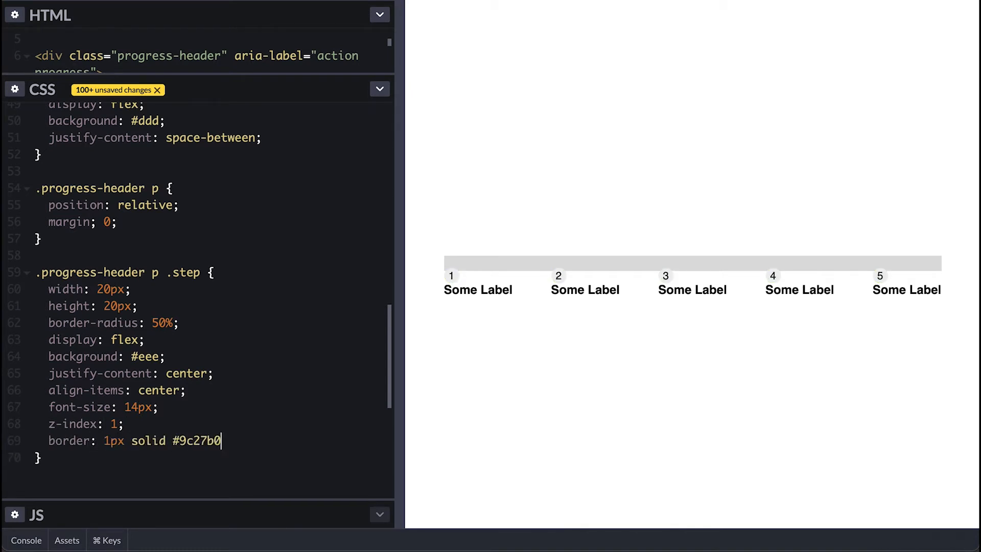
type(";")
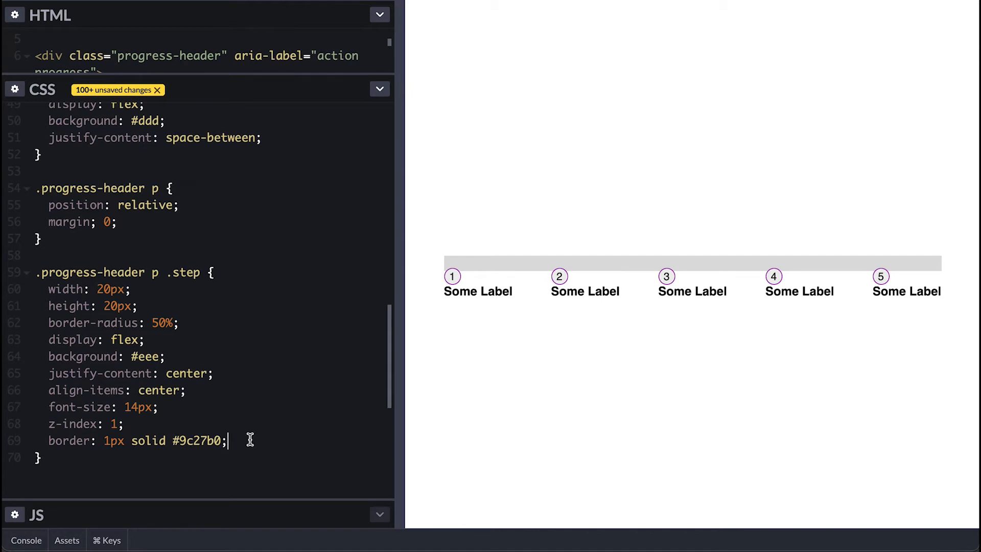
mouse_move(808, 437)
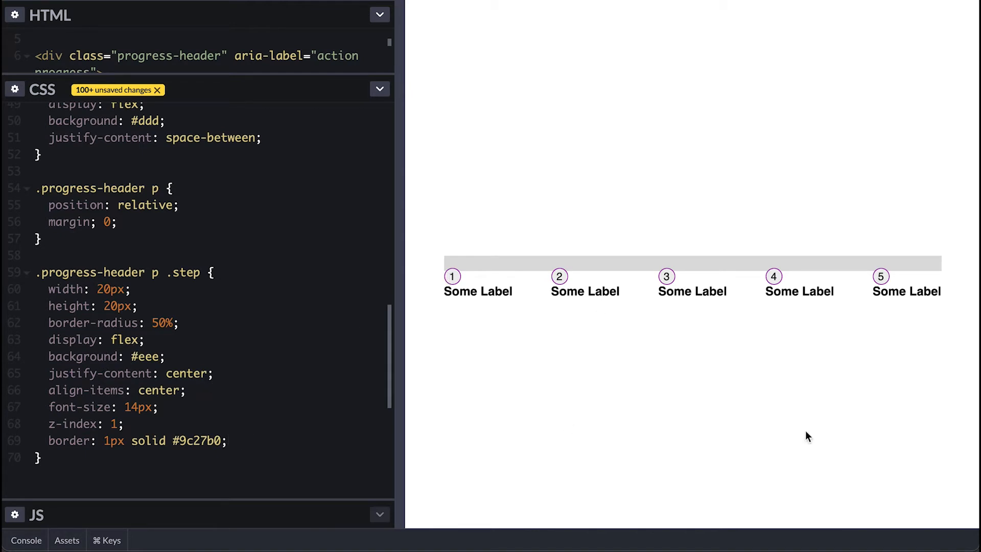
- Absolutely position the strong labels centred below each circle, min-width 100px, 12px, #222
type("stron")
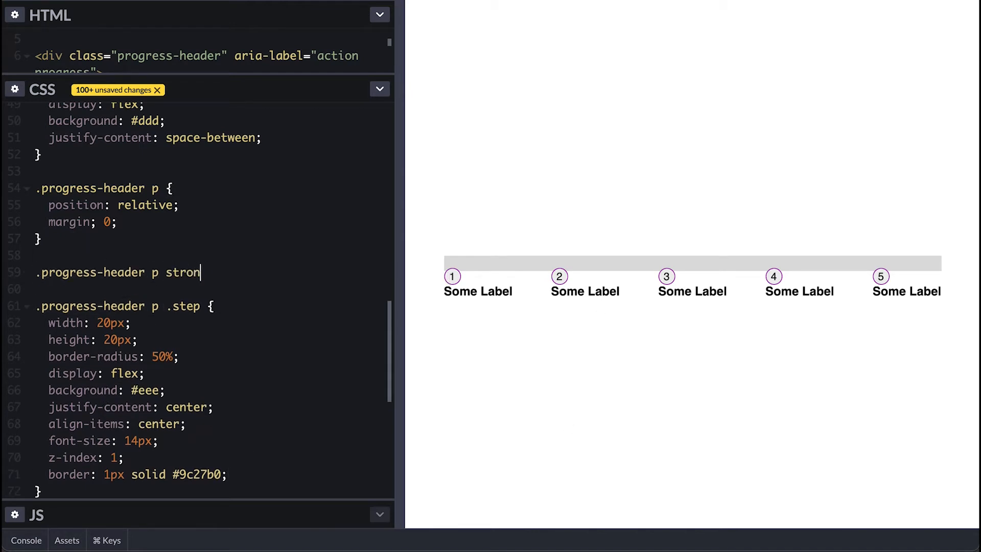
type("g {")
type("position: absolute;")
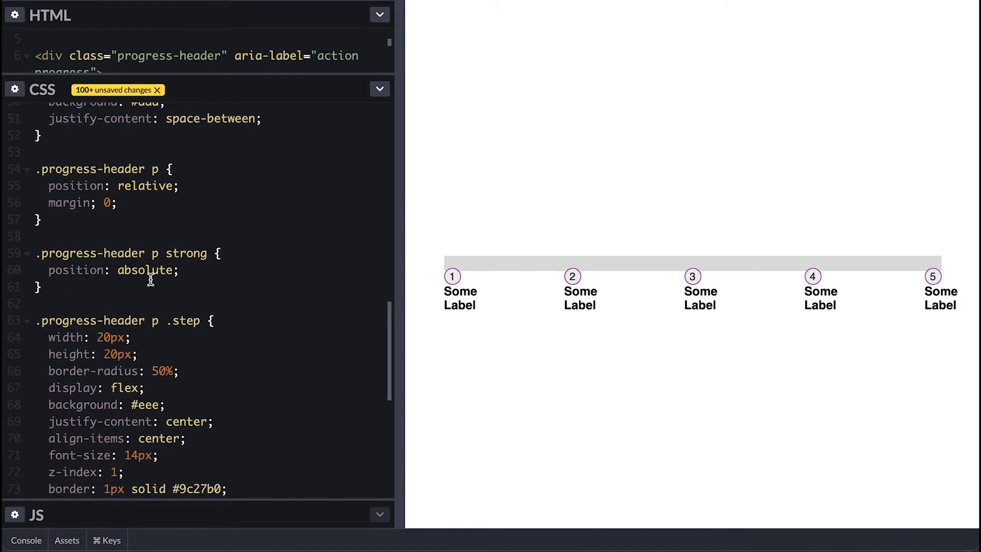
type("min-width: 100px;")
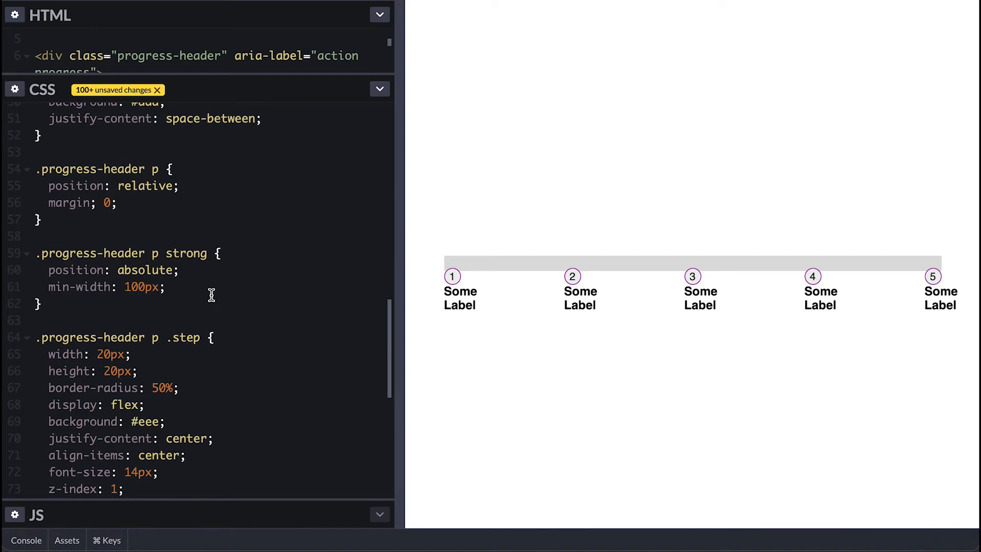
type("text-align: center;")
type("left: 50%;")
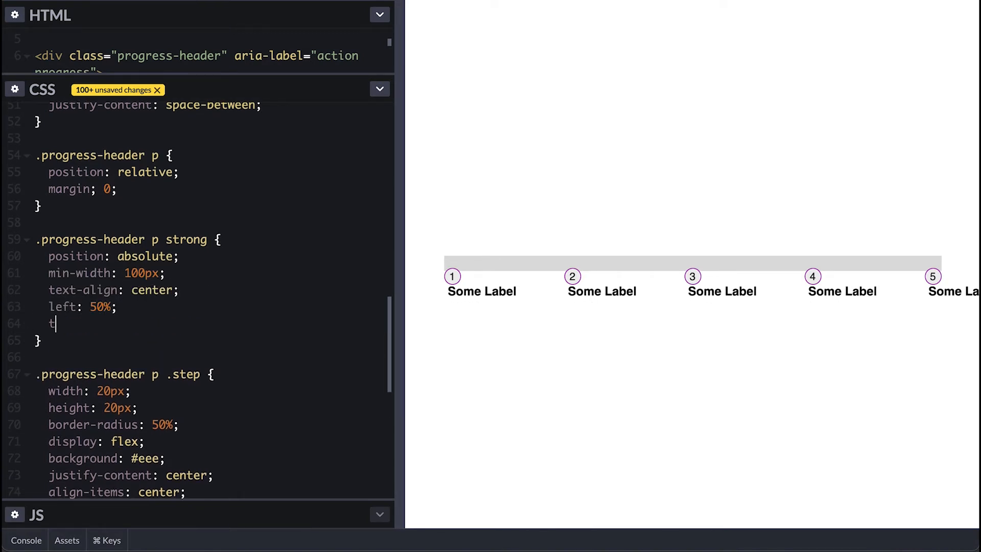
type("op: 150%;")
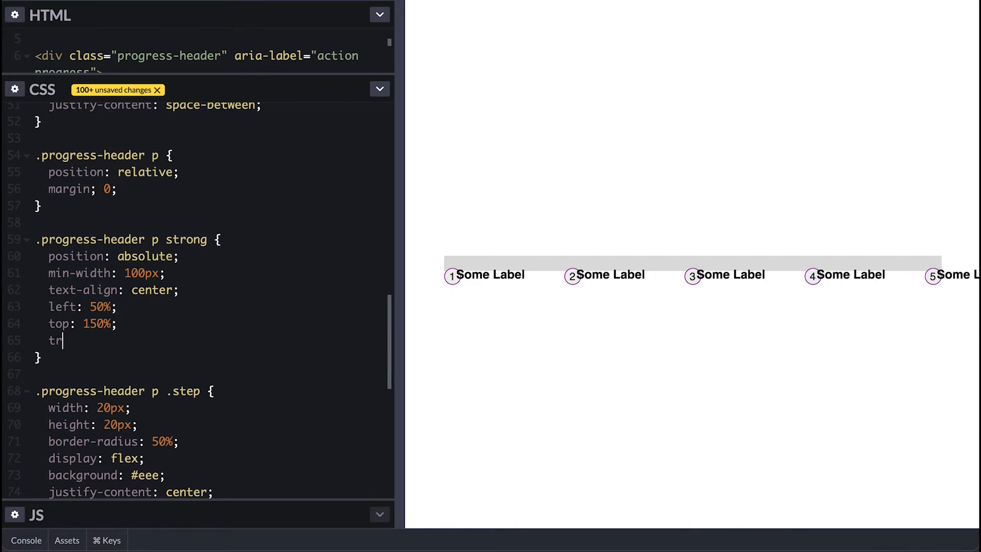
type("ansform: translateX(-50)")
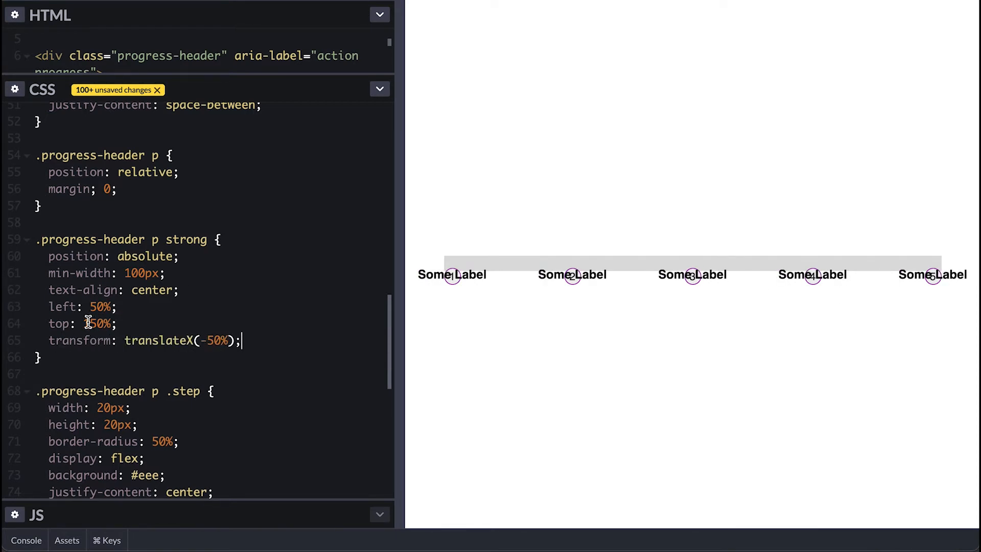
type("font-size: 12")
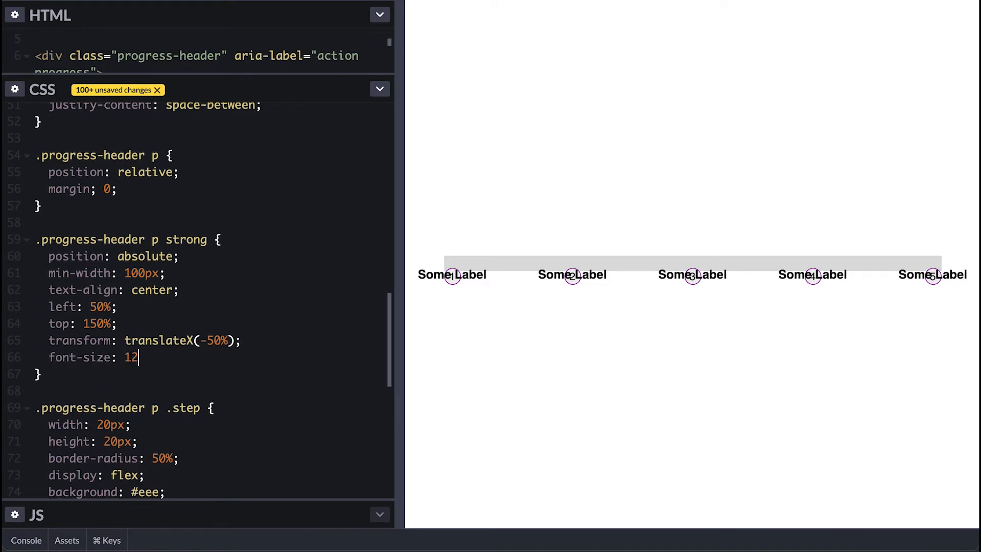
type("px;")
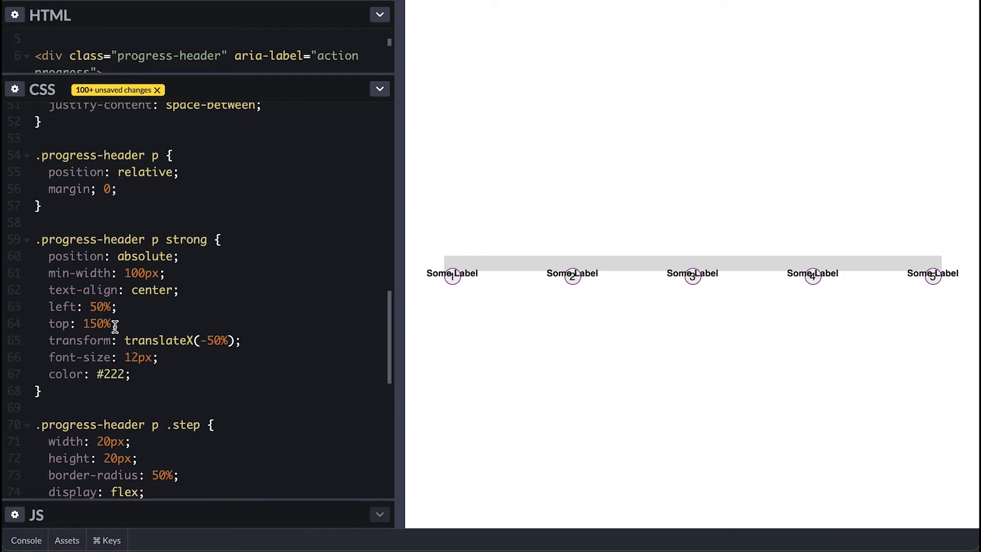
type("30px")
type("transitio")
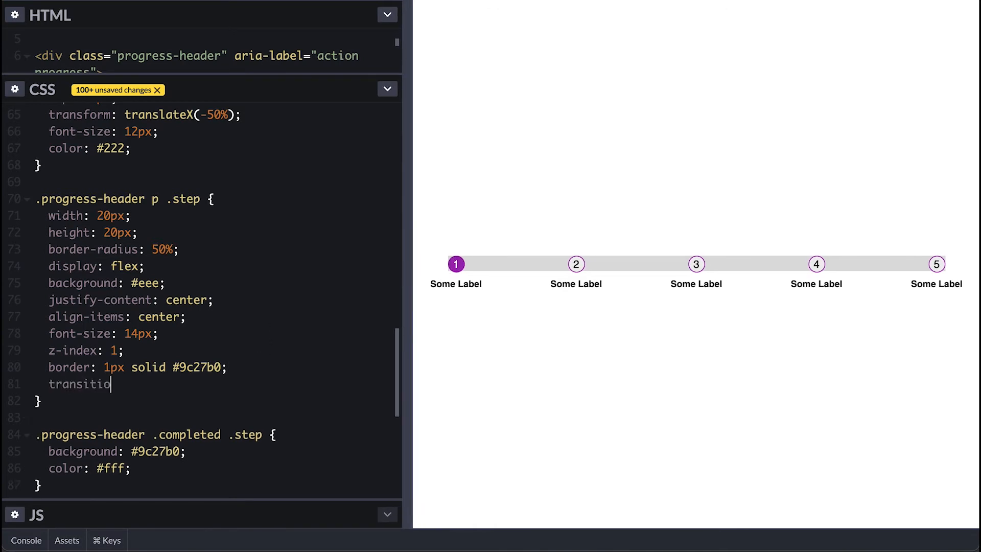
- Add a background 0.3s ease transition to the step circles
type("n: background 0.3s ease 0.")
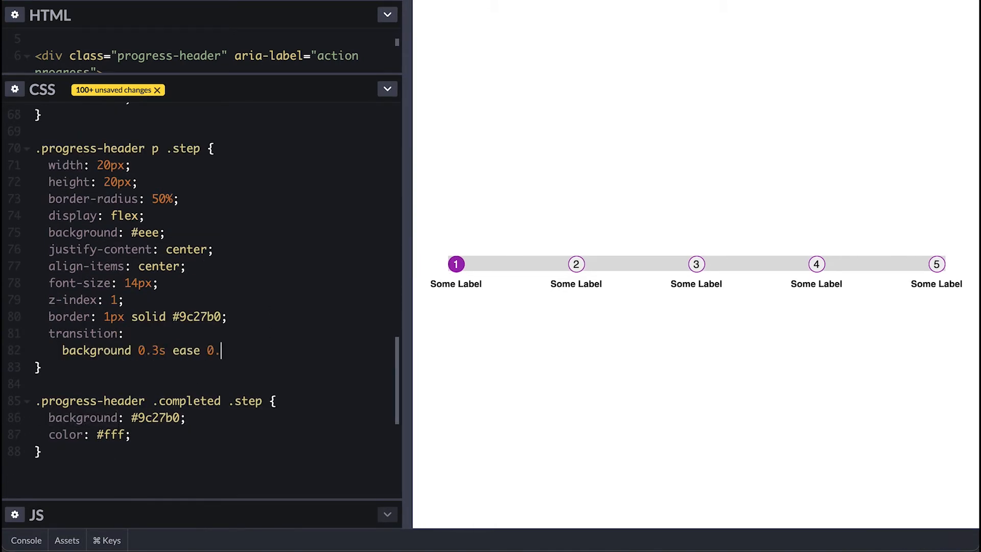
type("3s,")
type("background:")
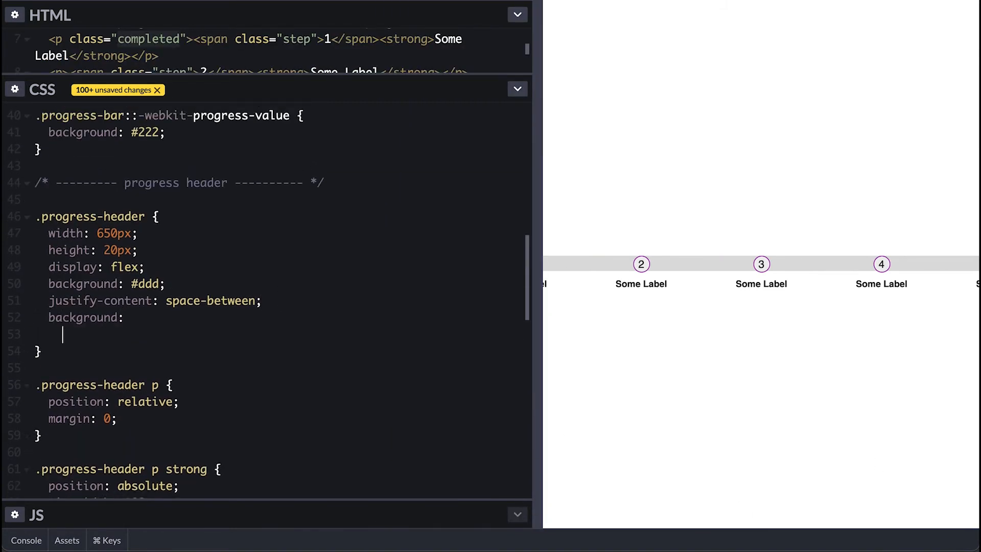
- Layer a zero-width #9c27b0 gradient over a #ddd 4px track with transition: background-size 0.5s ease
type("linear-gradient(9c27b0, #ddd) 0 9px/100% 4px no-repeat,")
type("linear-gradient(#ddd, #ddd) 0 9px/100% 4px no-repeat;")
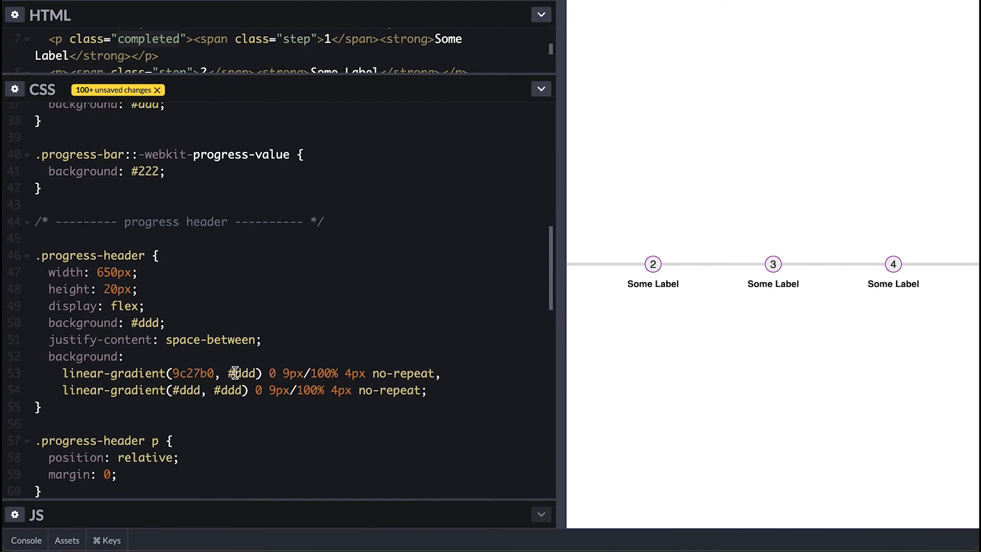
type("#9c27b0")
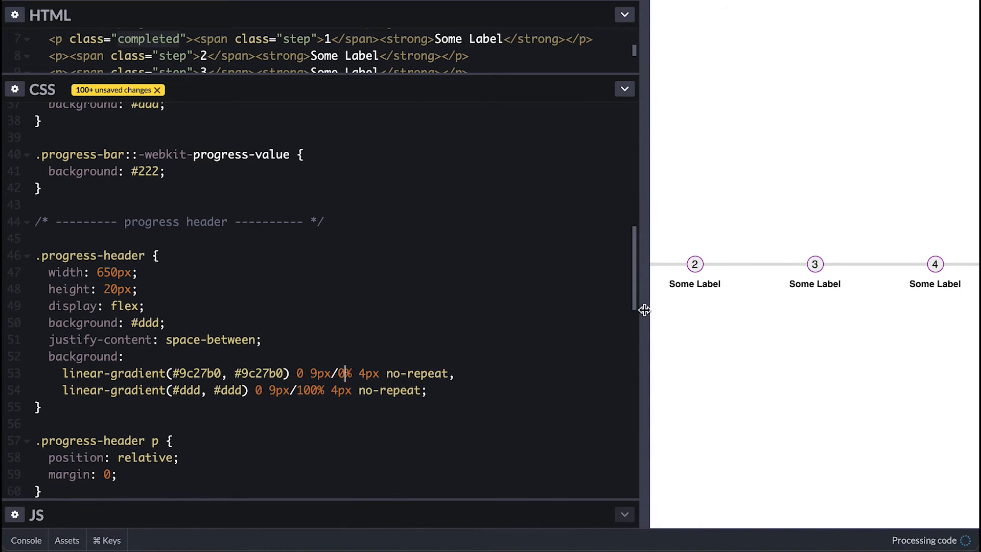
type("trnasitio")
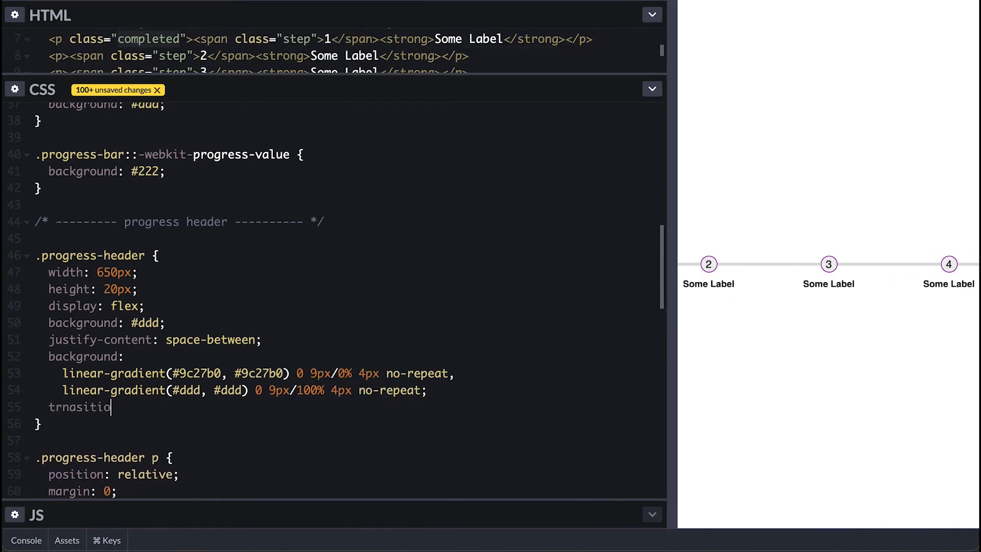
type("n: background-size")
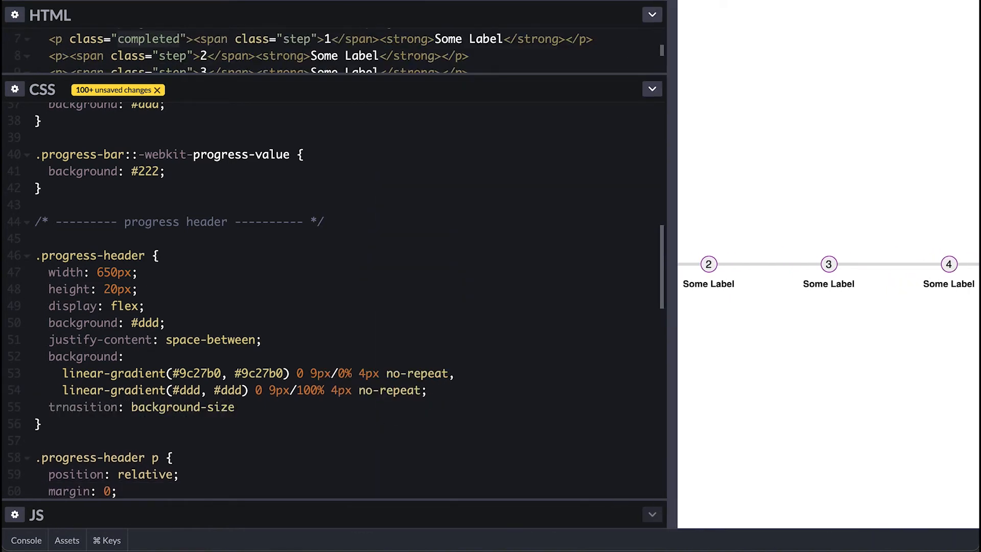
type("0.5s ease;")
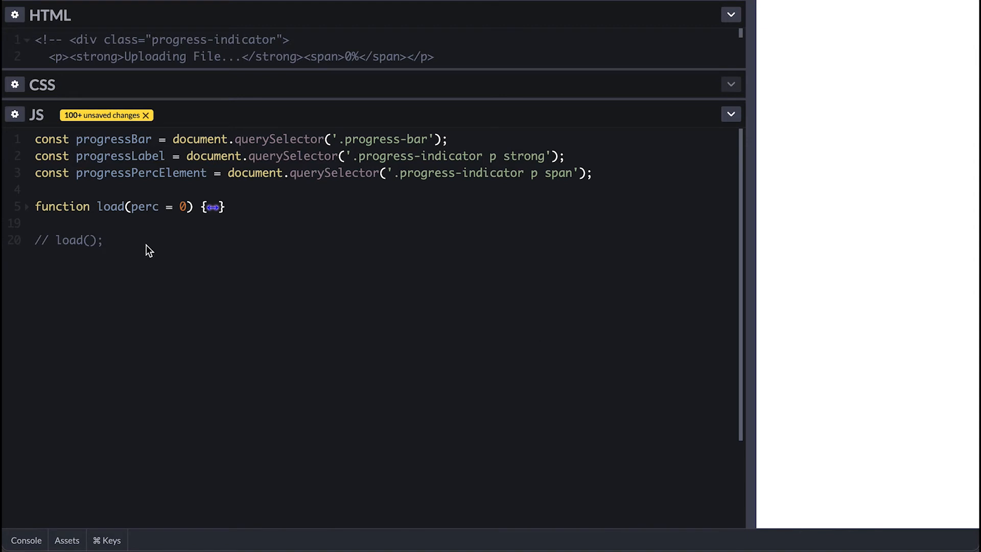
- Begin function StepProgress(stepLabels) with percPart and a created div of class 'progress-header'
type("function StepProc")
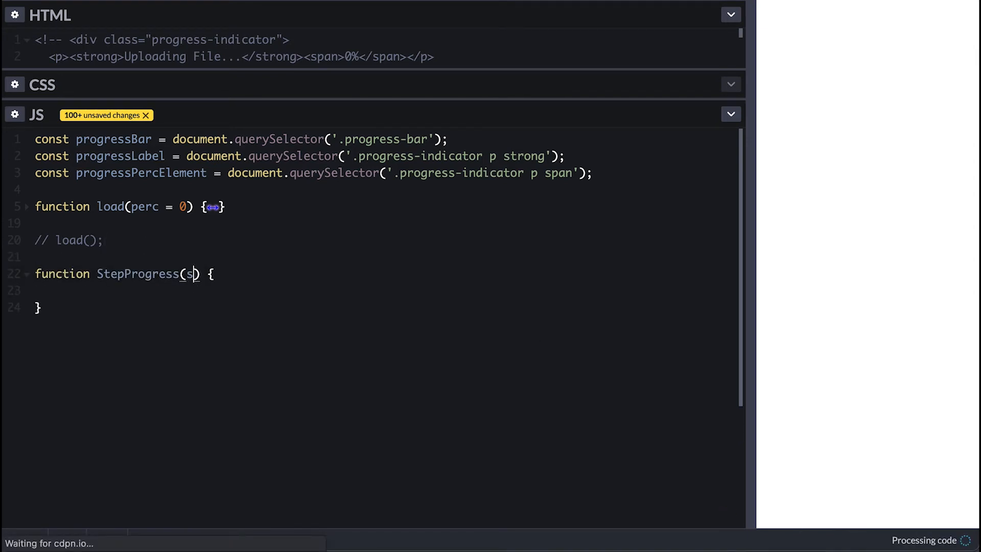
type("tepLabels) {")
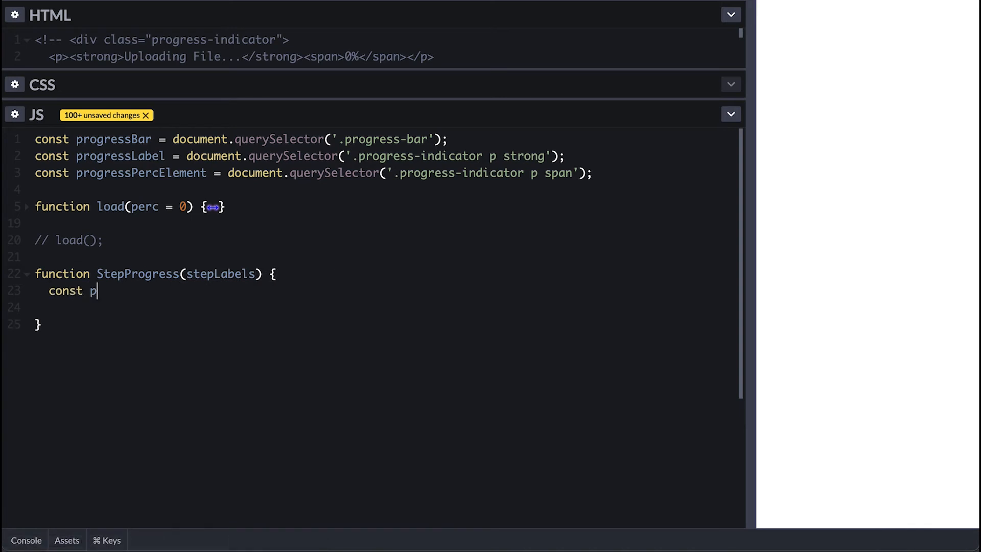
type("ercPart = 1000 / (stepLabels.length - 1);")
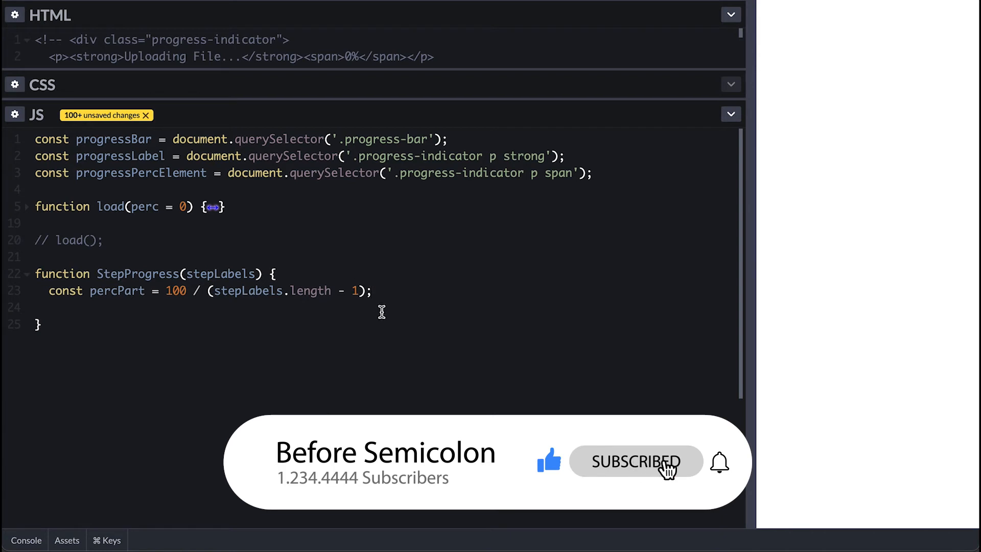
type("const el = document.")
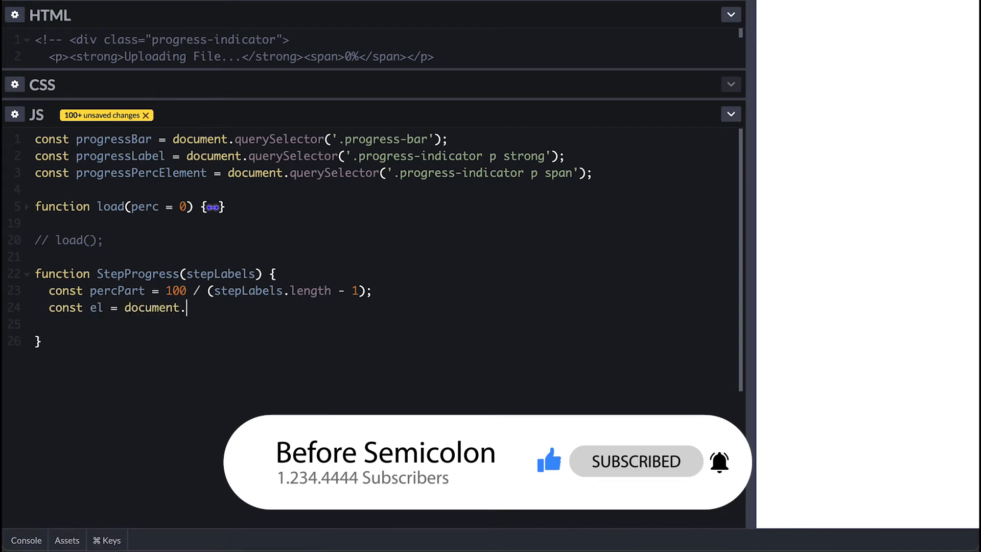
type("createElement('div');")
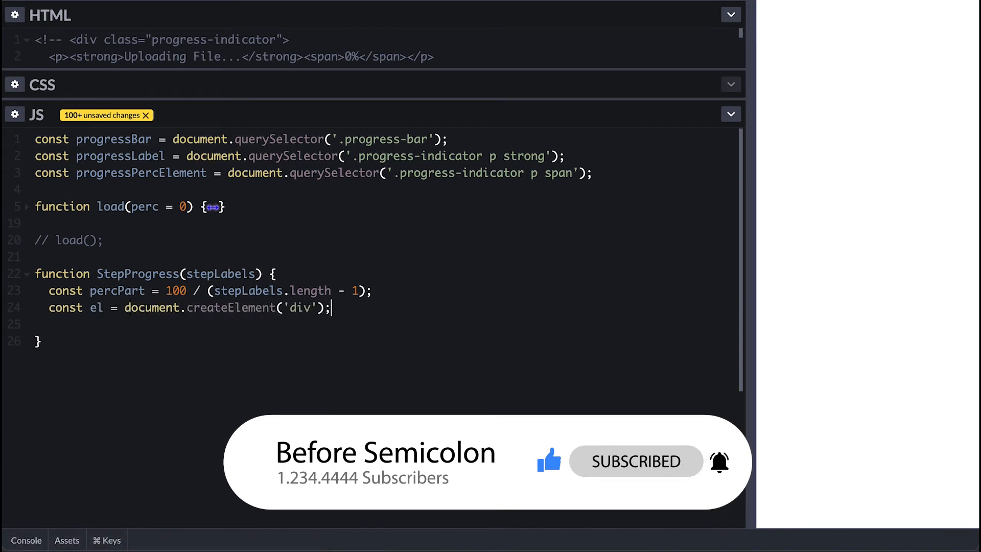
type("el.className = 'progres'")
type(".map((label, i) => ")
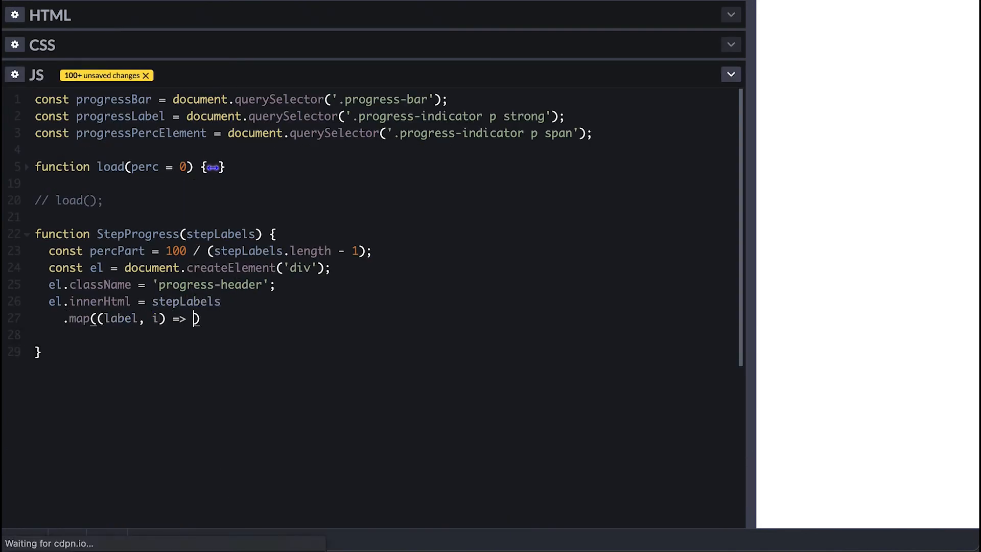
- Fill the div's innerHtml with numbered <p><span class="step"> paragraphs mapped from stepLabels and joined
type("`<p><span class=\"step\">${i+1}</span><strong>Some Label</strong></p>`")
left_click(383, 334)
type(".join(")
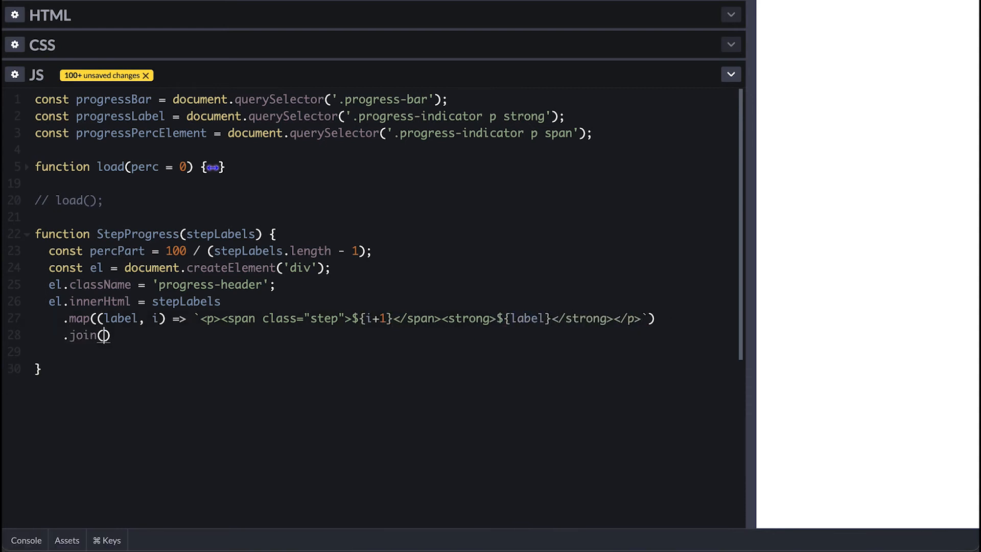
type("'');")
type("const stepProgress = new StepProgress([")
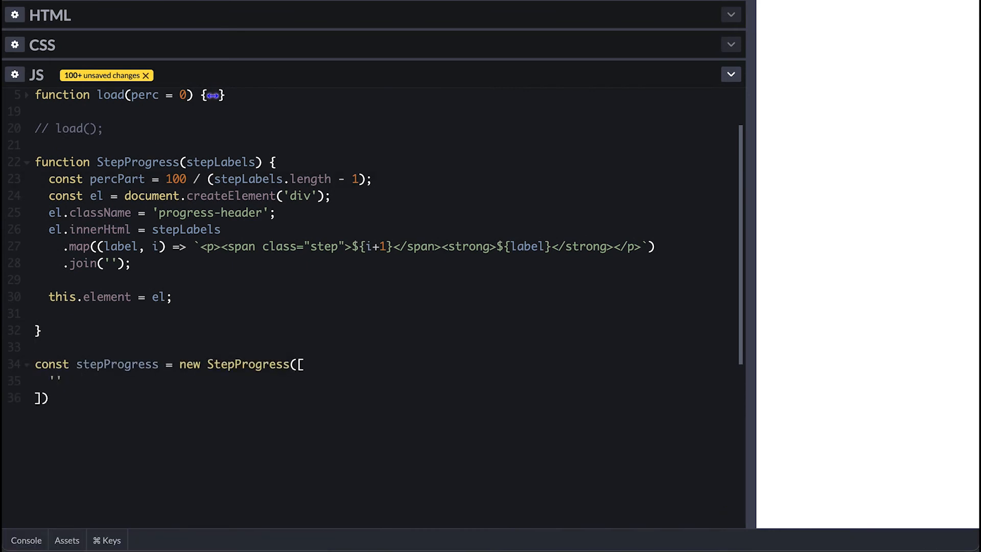
- Instantiate new StepProgress with five labels from 'Personal Info' to 'Confirm' and view the header
type("'Personal Info',")
type("'Upload Avatar',")
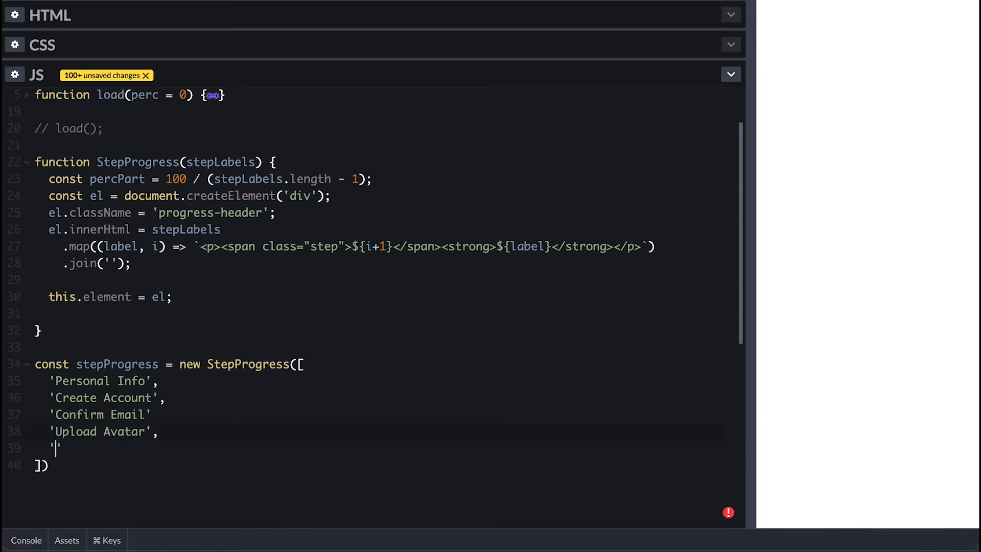
type("Confirm")
left_click(129, 229)
type("TML")
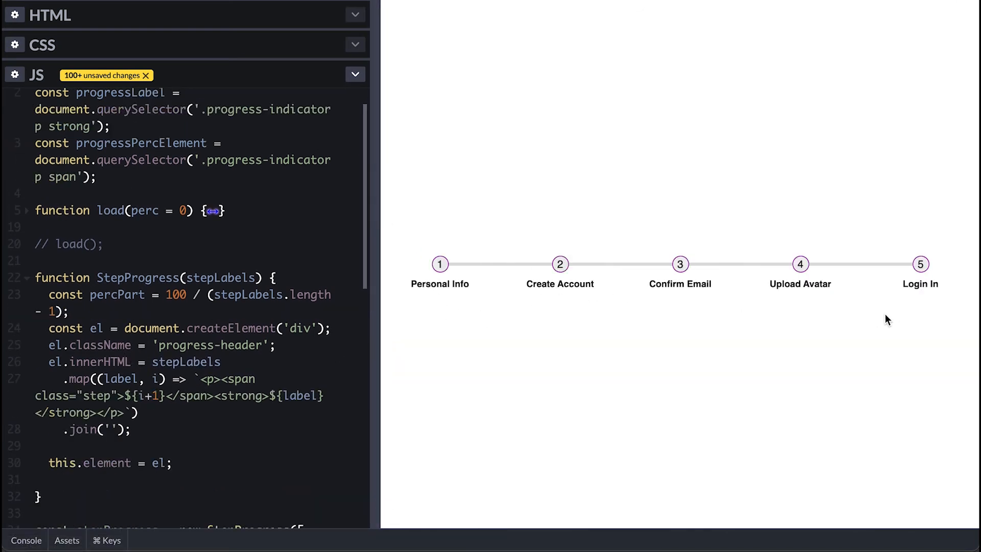
left_click_drag(375, 272, 663, 272)
type("if(!isN")
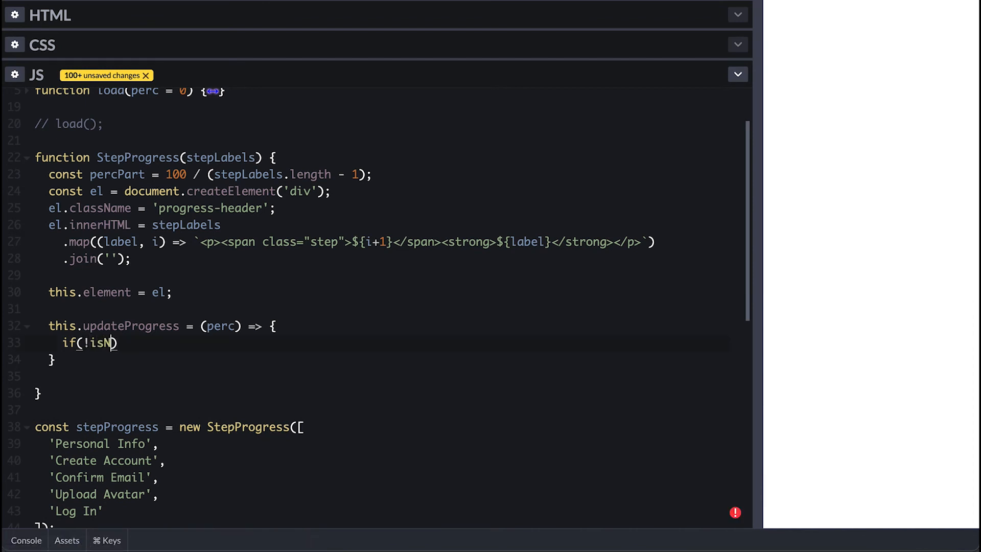
- Write updateProgress: isNaN check, stepIndex = Math.floor(perc / percPart), el.style.backgroundSize = `${perc}% 4px`
type("aN(perc)) {")
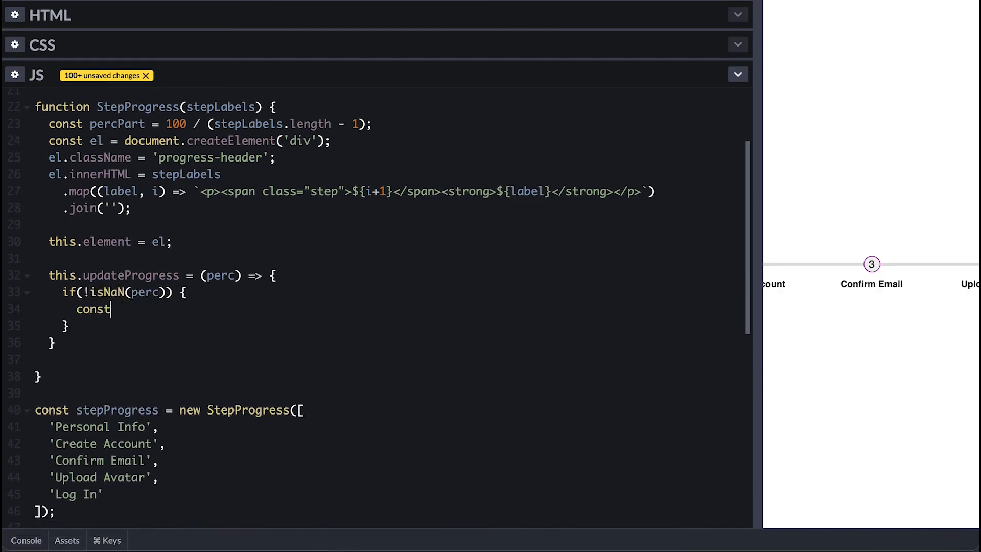
type("stepIndex = Math.floor()")
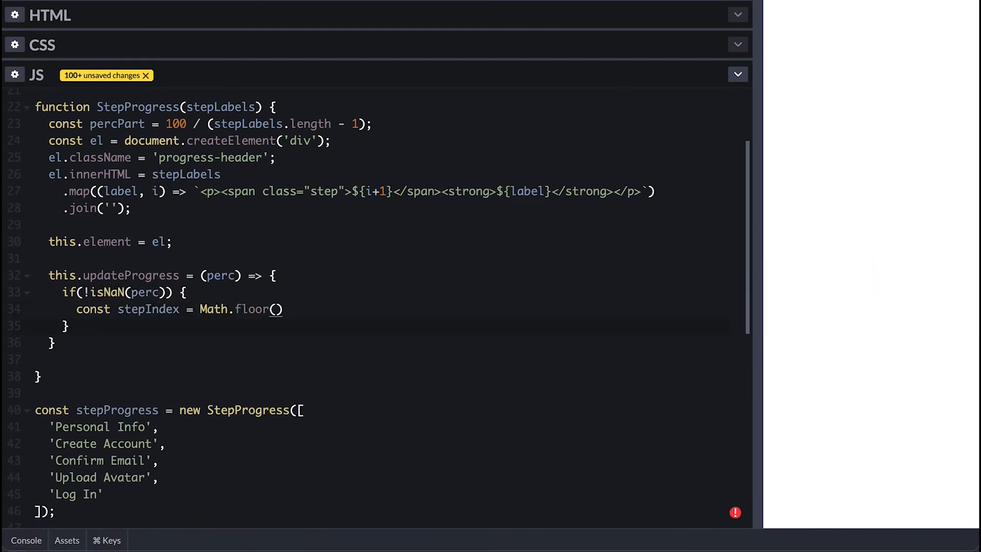
type("perc / percPart")
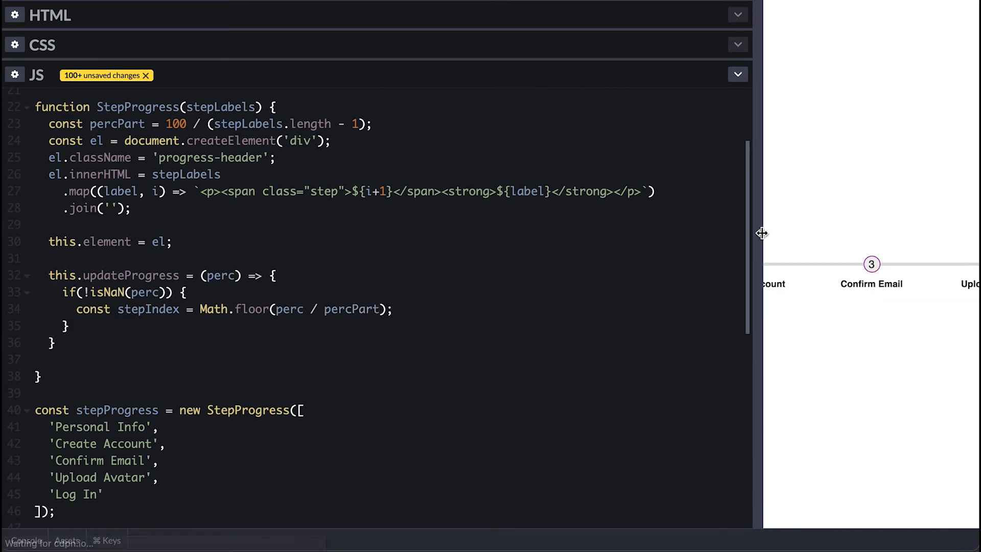
type("el.style.")
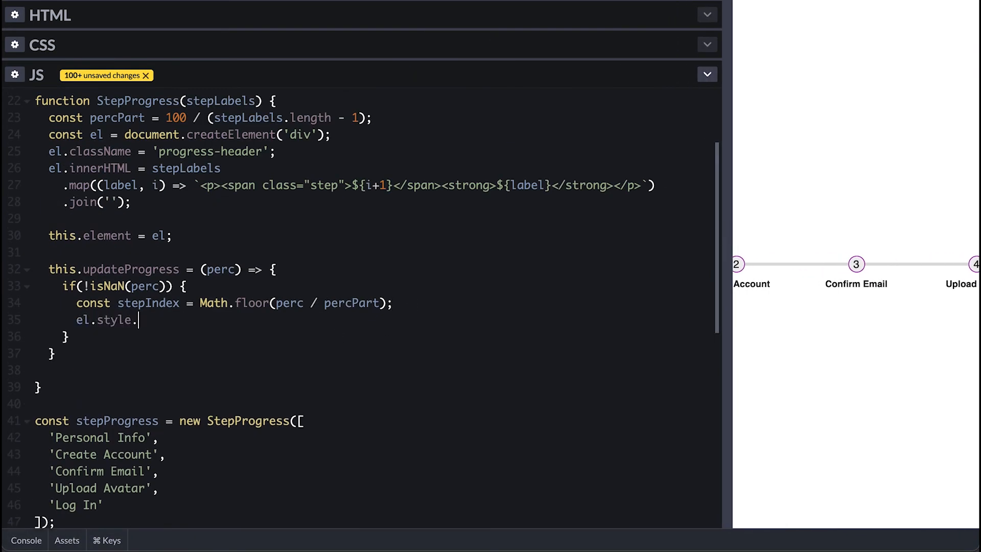
type("backgroundSize = `${{")
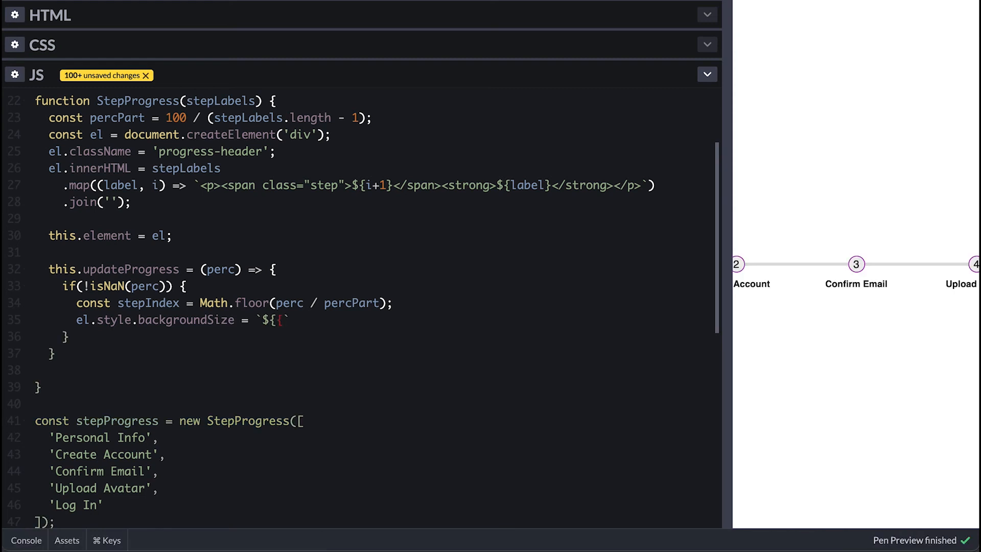
type("perc}% 4px, 100% 4px")
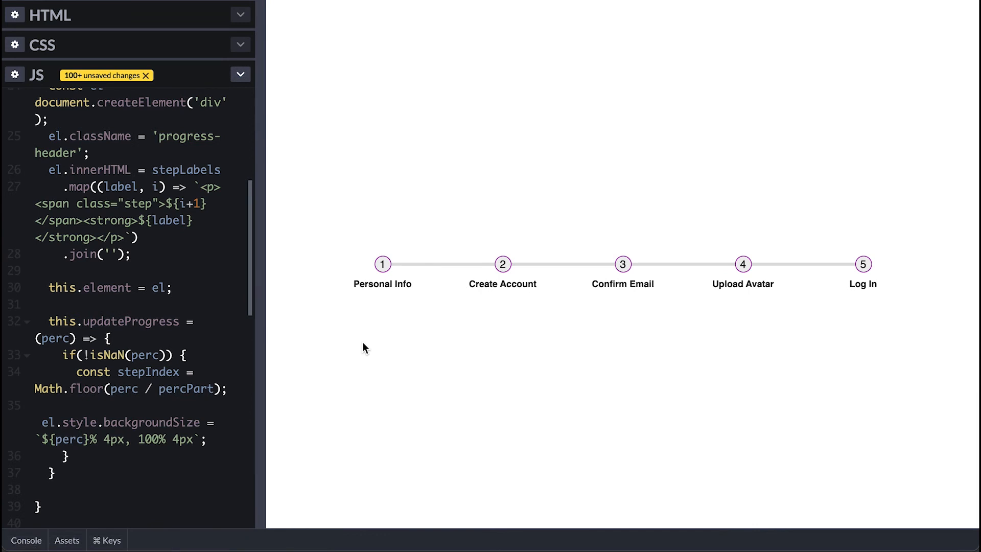
- Resize the panes to check the header's CSS transition and return to the JavaScript
left_click_drag(262, 300, 460, 300)
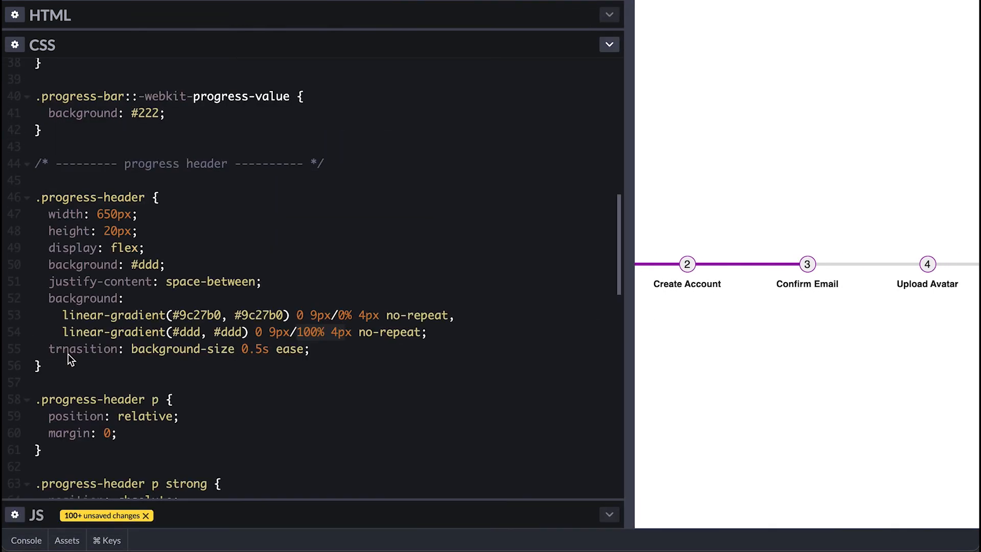
left_click_drag(629, 285, 478, 285)
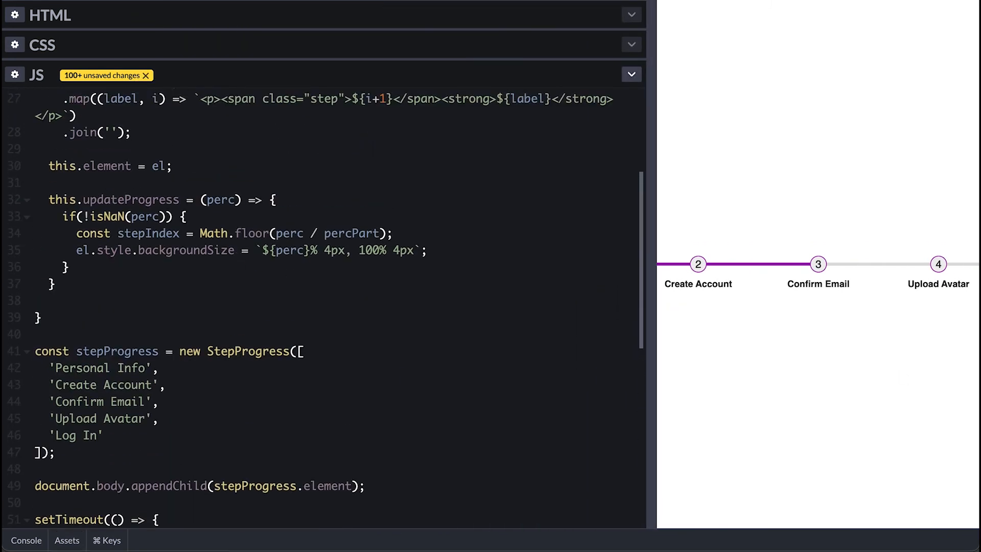
- Loop [...el.children].forEach and add 'completed' to each stepEl where i <= stepIndex
type("[el.child")
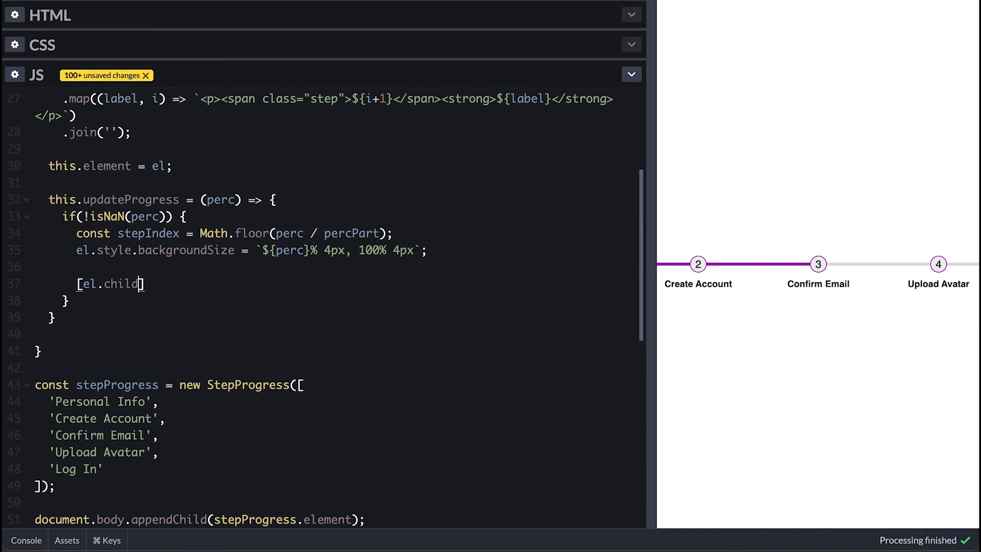
type("...el.children].forEach(")
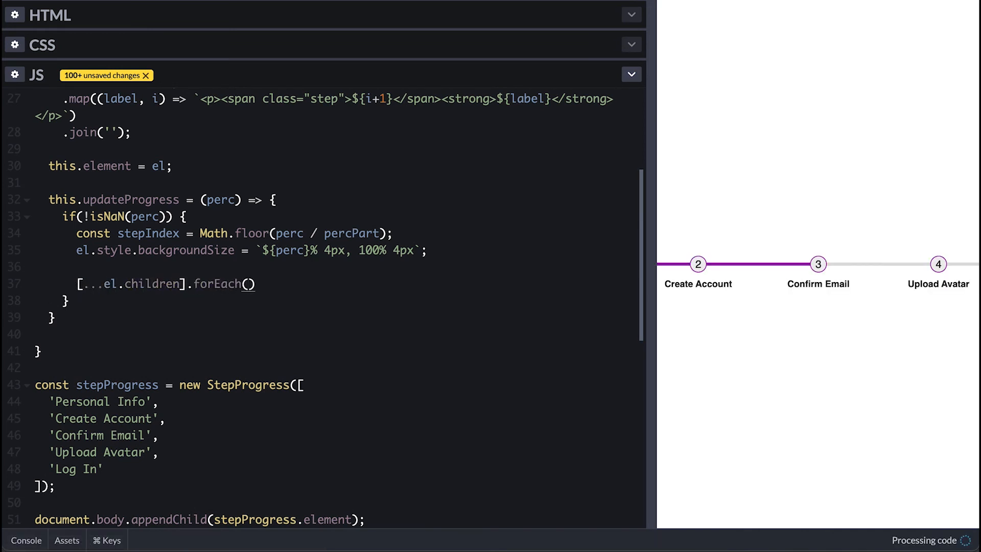
type("(stepEl, i) => {")
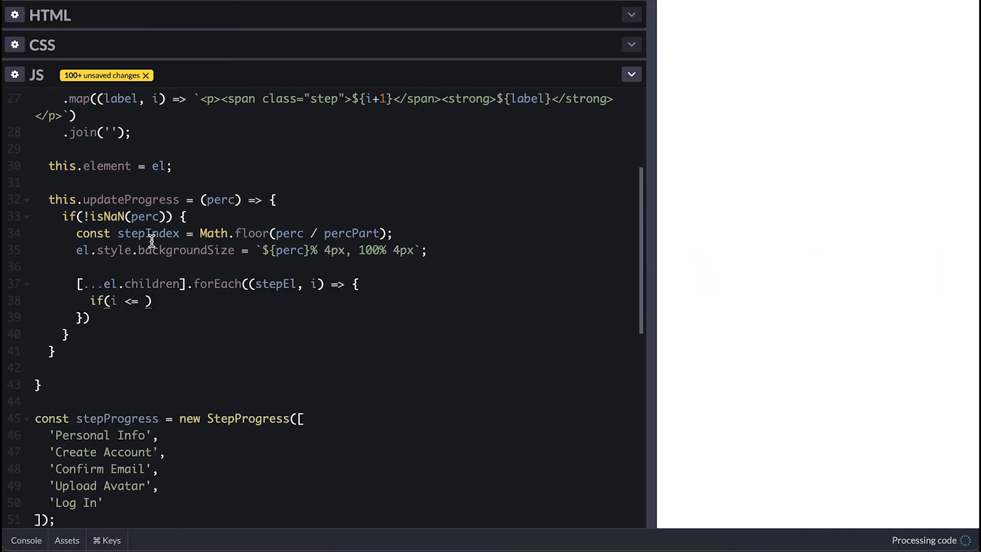
type("stepIndex)")
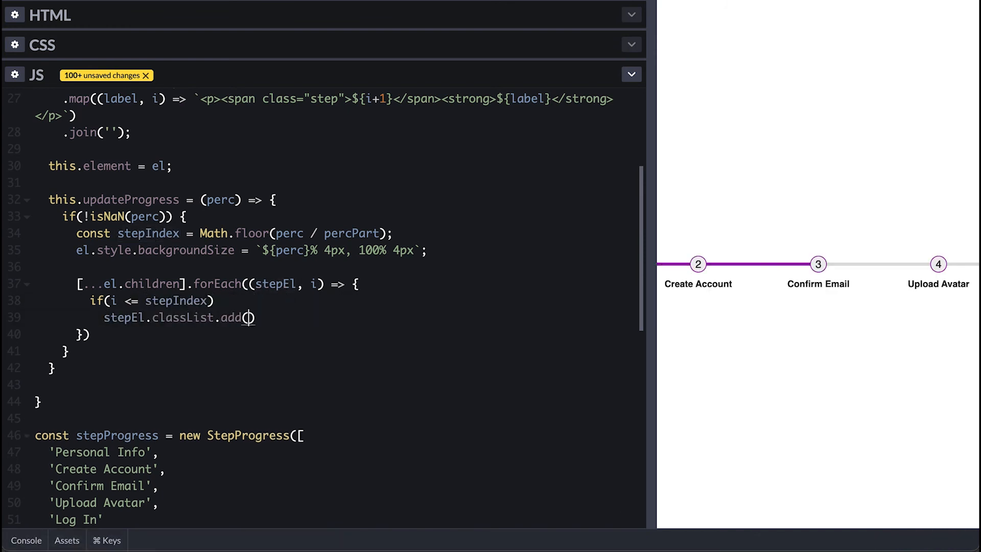
type("('completed')")
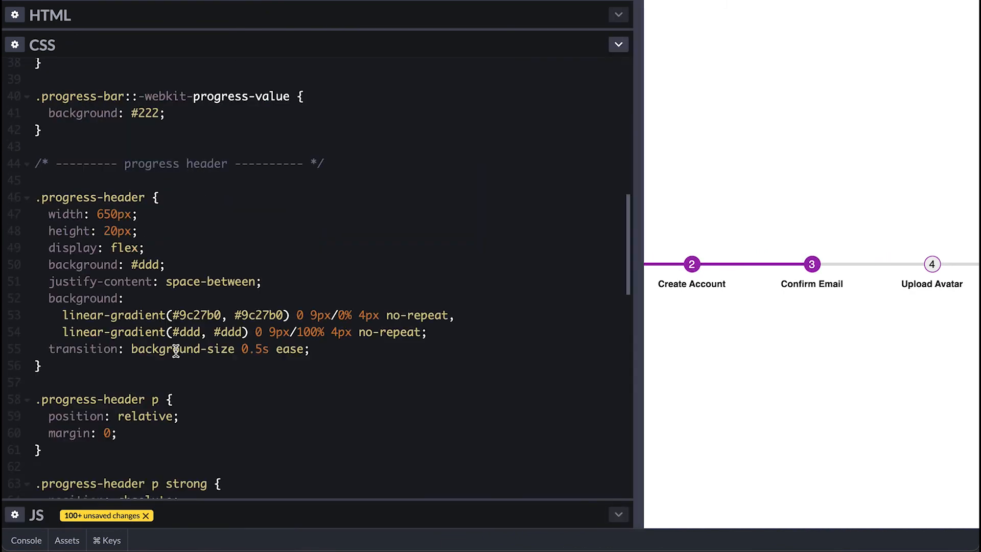
scroll("down", 3)
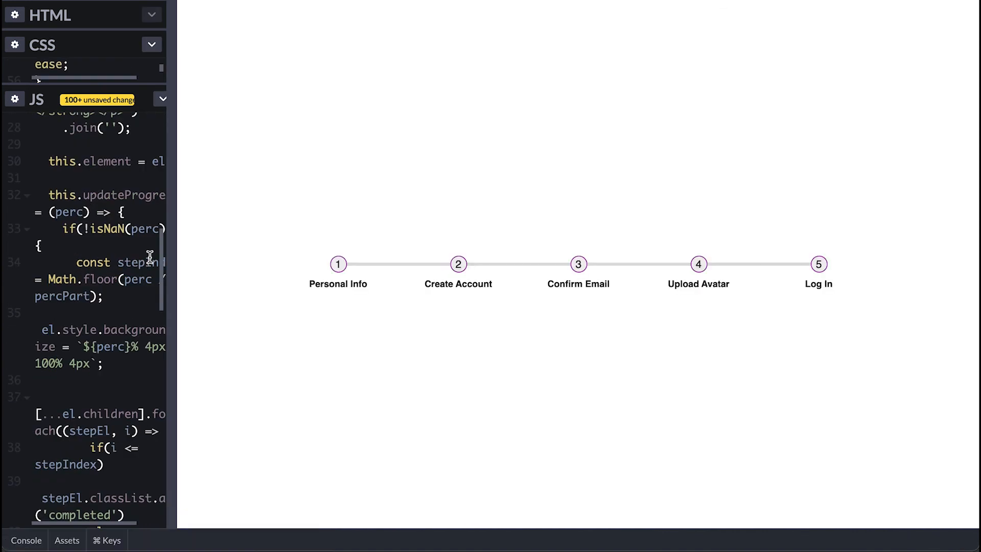
- Add the else classList.remove('completed') branch and watch circles 1–3 fill in the preview
left_click(457, 263)
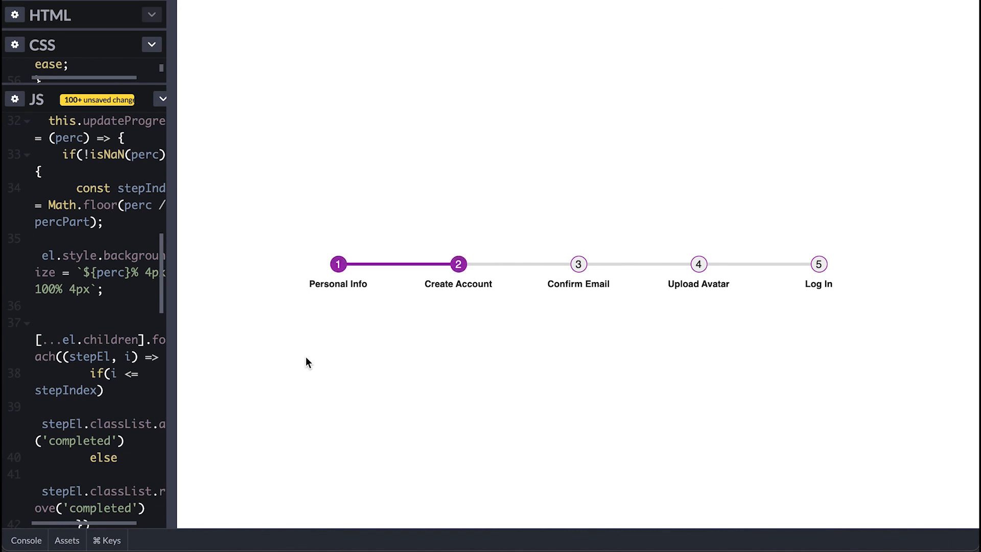
left_click(577, 264)
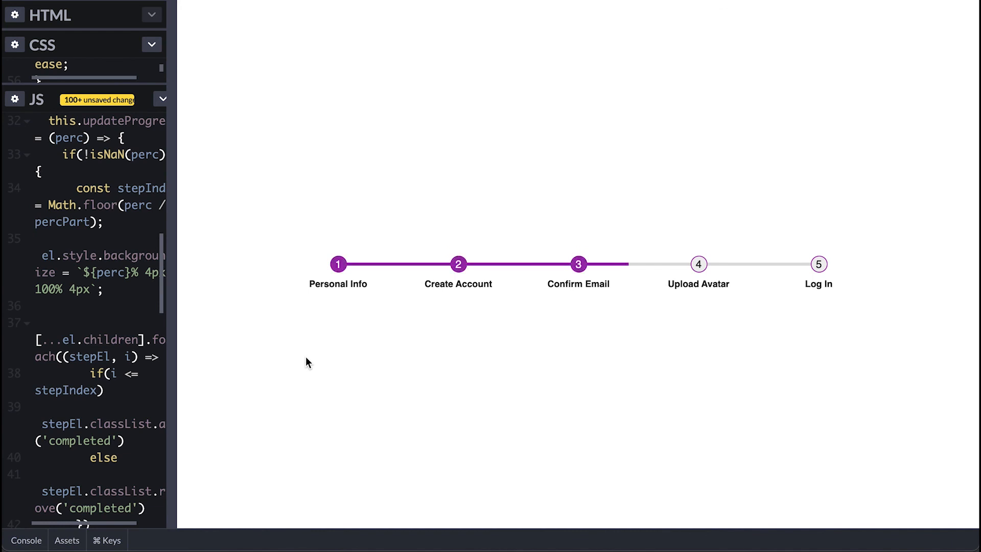